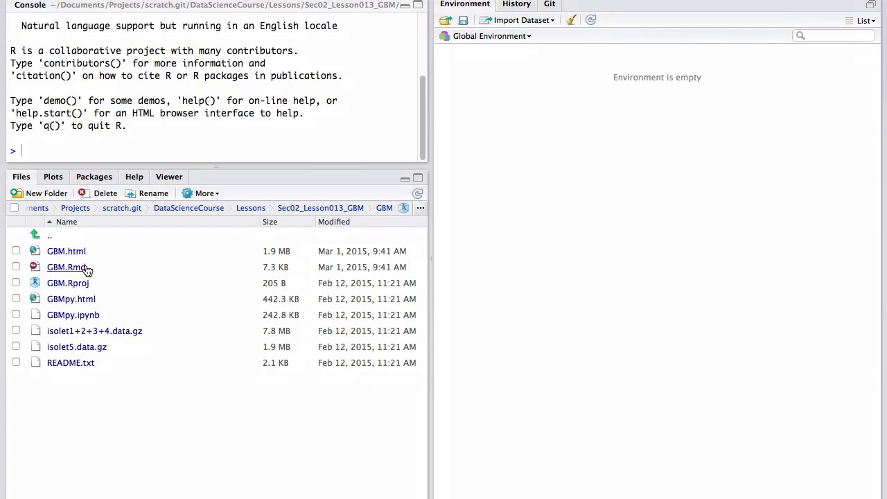
Open GBM.Rmd and run chunk 1 to load the ISOLET M/N letter data.
{"action": "double_click", "coordinate": [66, 266]}
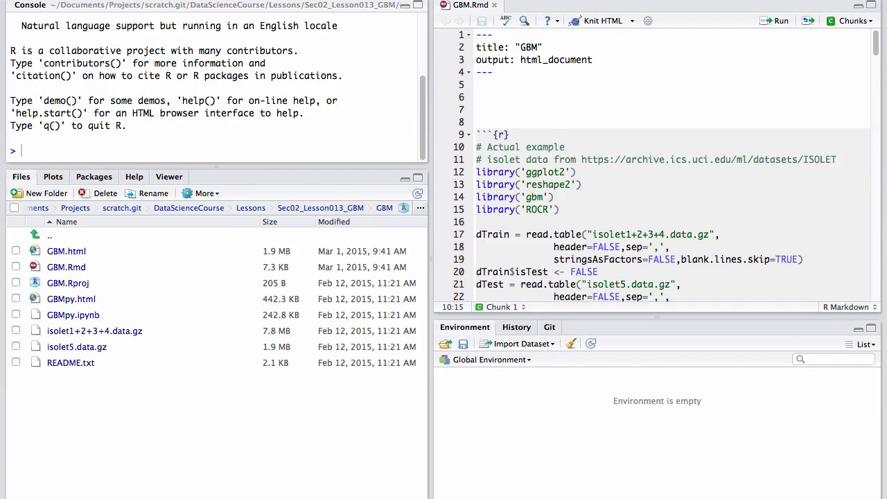
{"action": "left_click", "coordinate": [851, 21]}
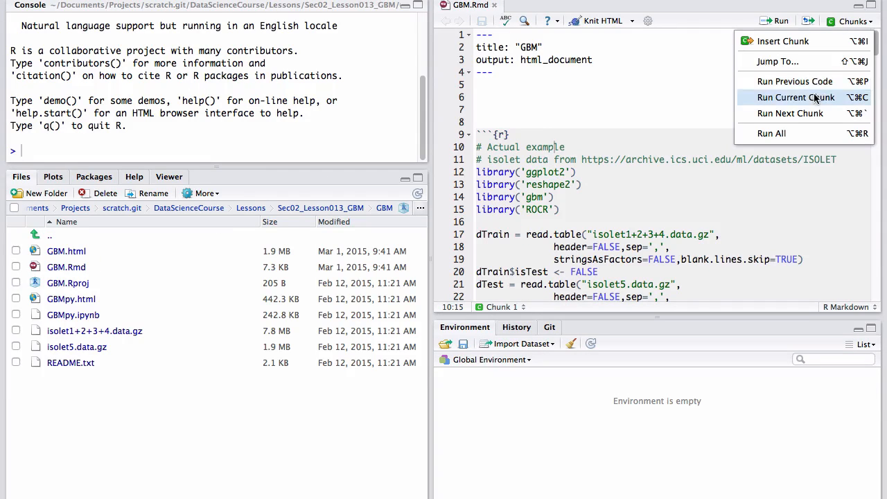
{"action": "left_click", "coordinate": [796, 97]}
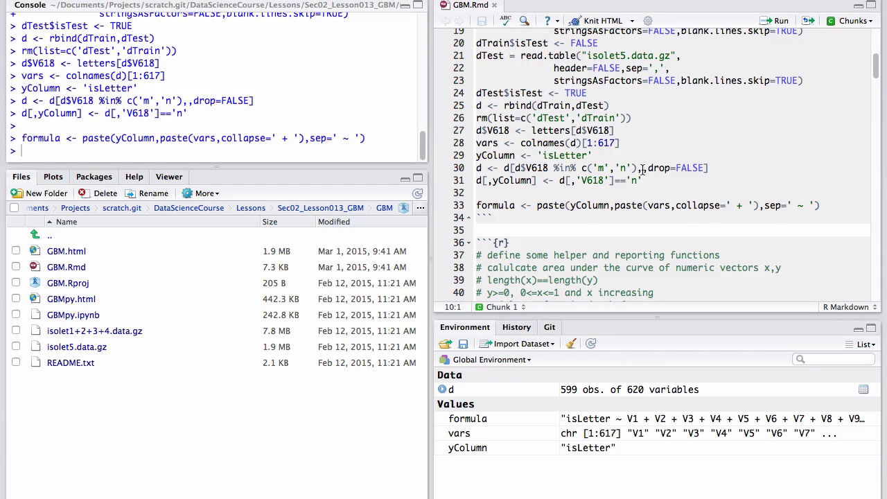
Run chunk 2 to define the helper functions such as areaCalc.
{"action": "scroll", "scroll_direction": "down", "scroll_amount": 3}
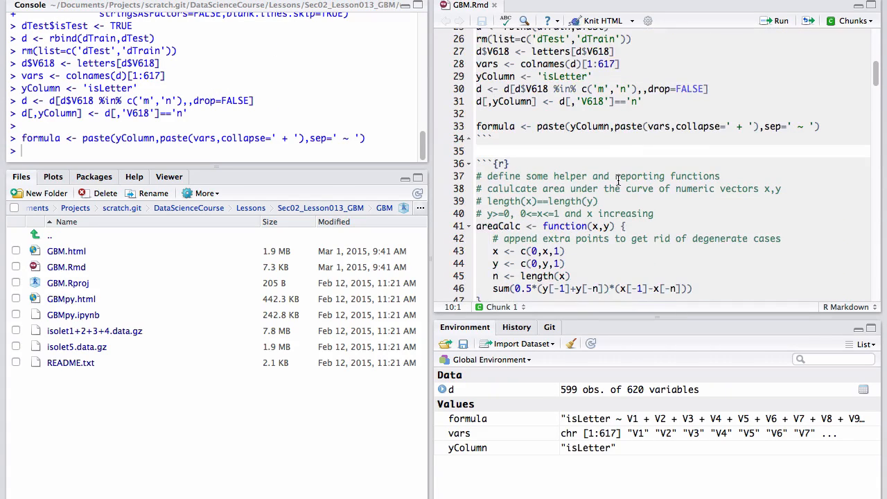
{"action": "left_click", "coordinate": [852, 21]}
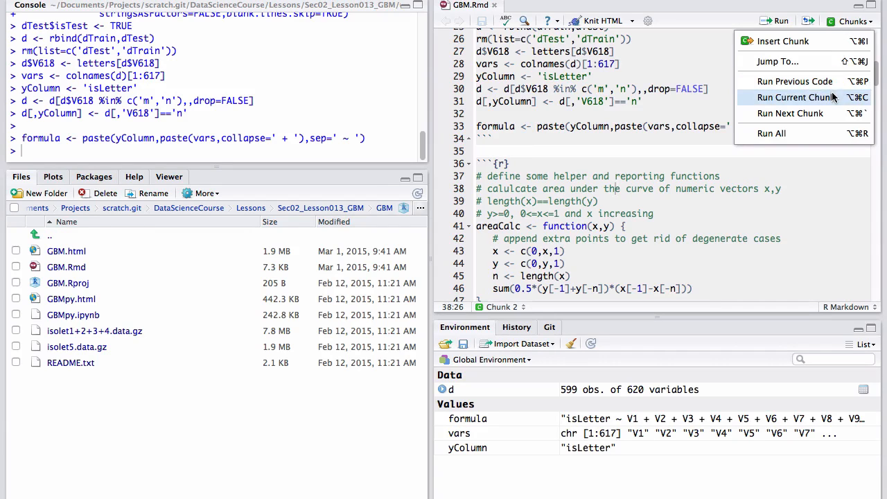
{"action": "left_click", "coordinate": [796, 97]}
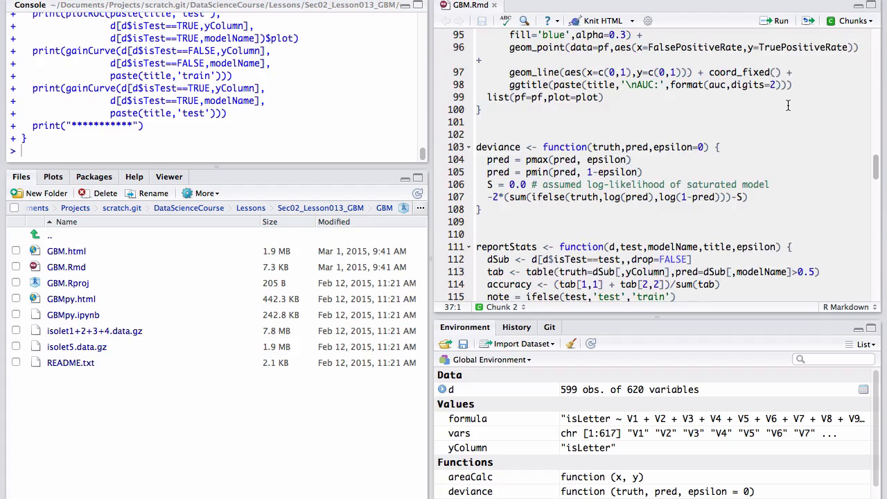
Scroll to the GBM modelling chunk and request help(gbm) in the Console.
{"action": "scroll", "scroll_direction": "down", "scroll_amount": 3}
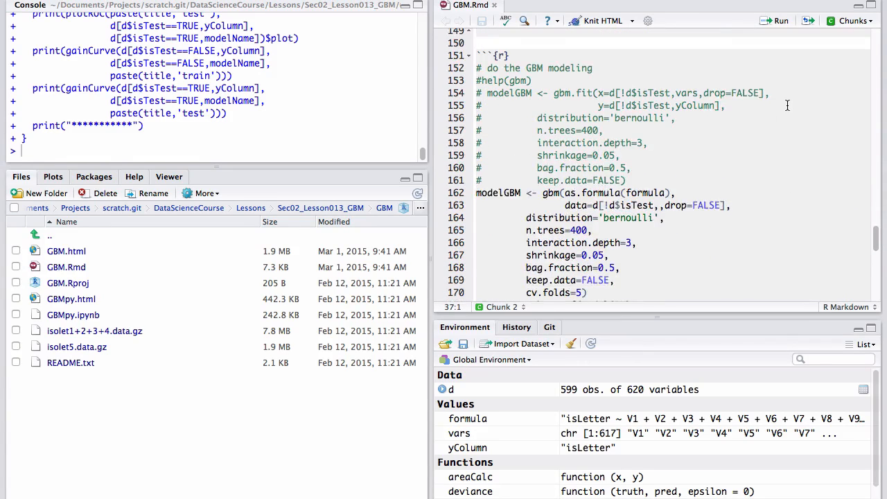
{"action": "scroll", "scroll_direction": "down", "scroll_amount": 3}
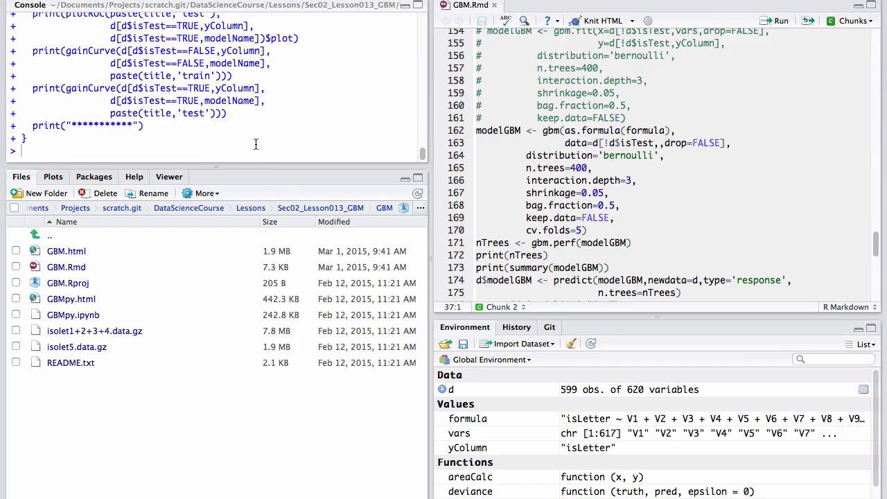
{"action": "type", "text": "help(gbm"}
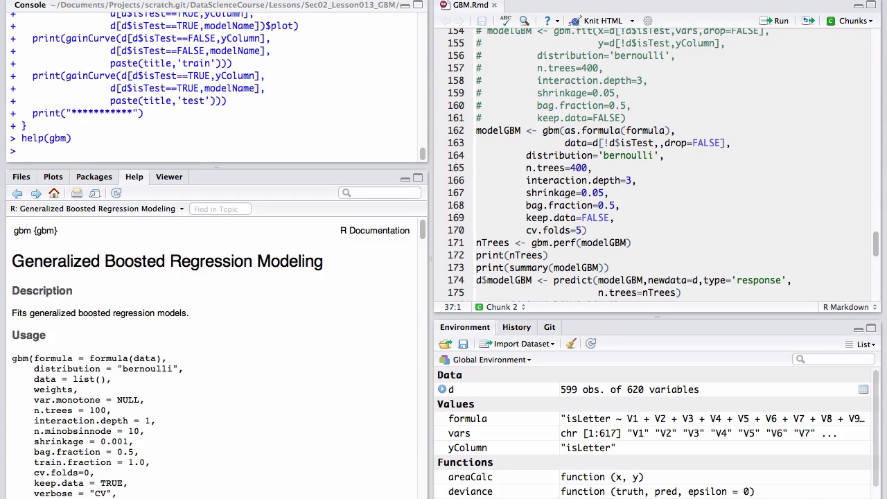
{"action": "mouse_move", "coordinate": [145, 350]}
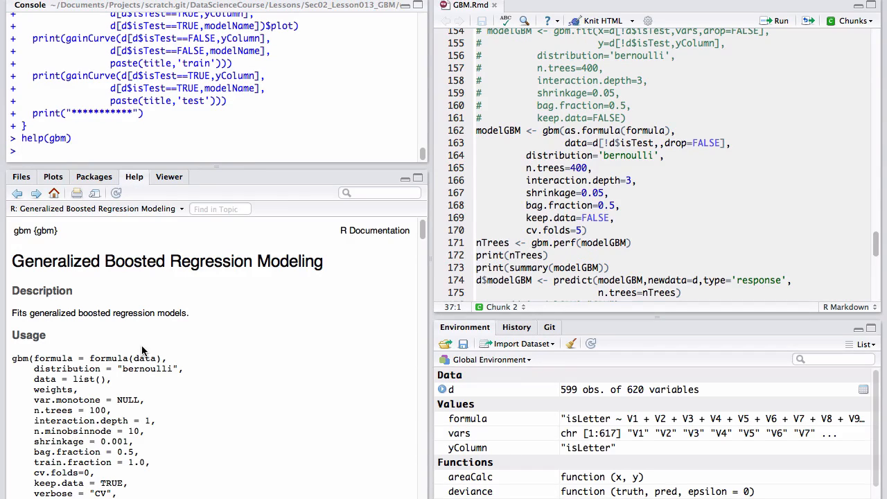
{"action": "scroll", "scroll_direction": "down", "scroll_amount": 3}
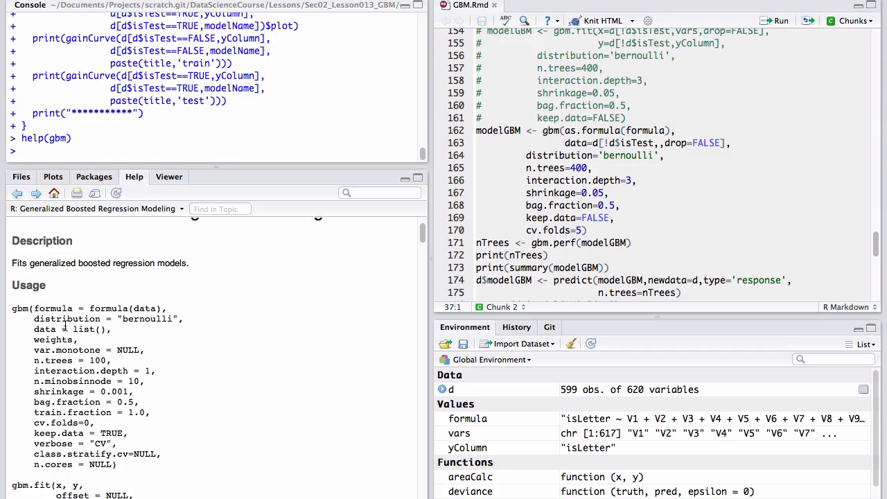
{"action": "scroll", "scroll_direction": "down", "scroll_amount": 3}
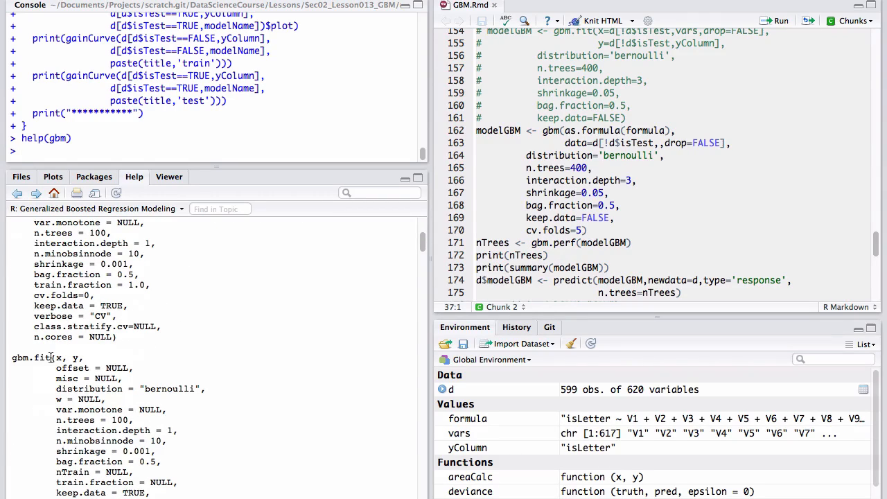
{"action": "scroll", "scroll_direction": "down", "scroll_amount": 3}
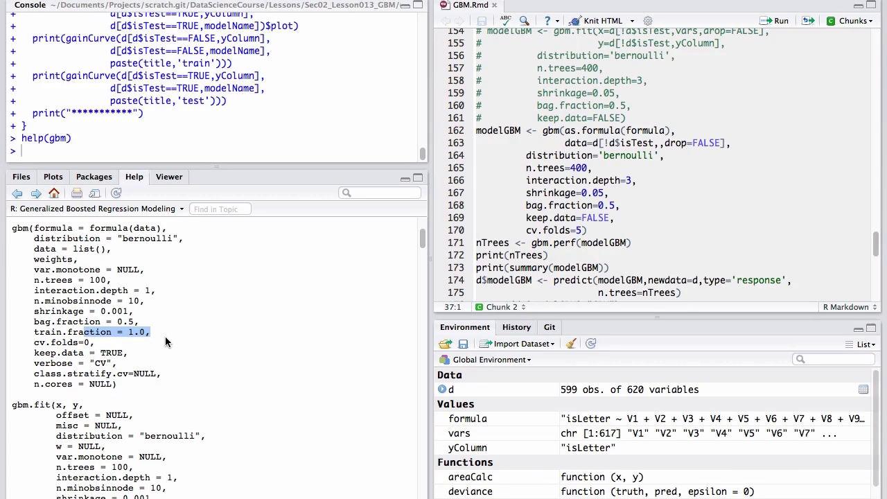
{"action": "left_click", "coordinate": [527, 156]}
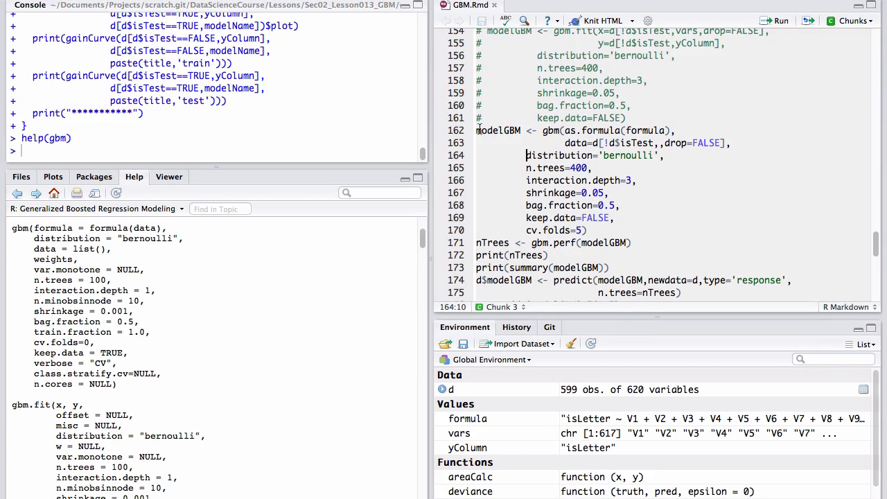
Run the modelGBM <- gbm(...) call with 400 trees and 5-fold cross-validation.
{"action": "left_click_drag", "start_coordinate": [527, 130], "coordinate": [585, 230]}
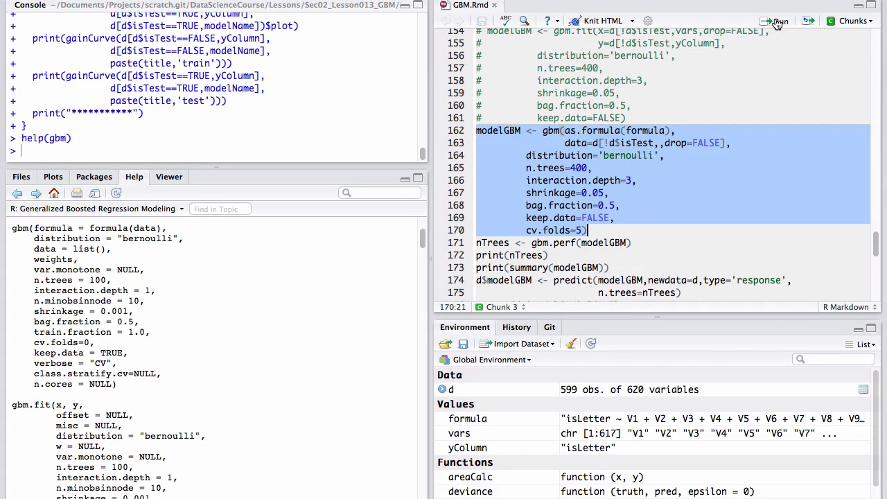
{"action": "left_click", "coordinate": [775, 21]}
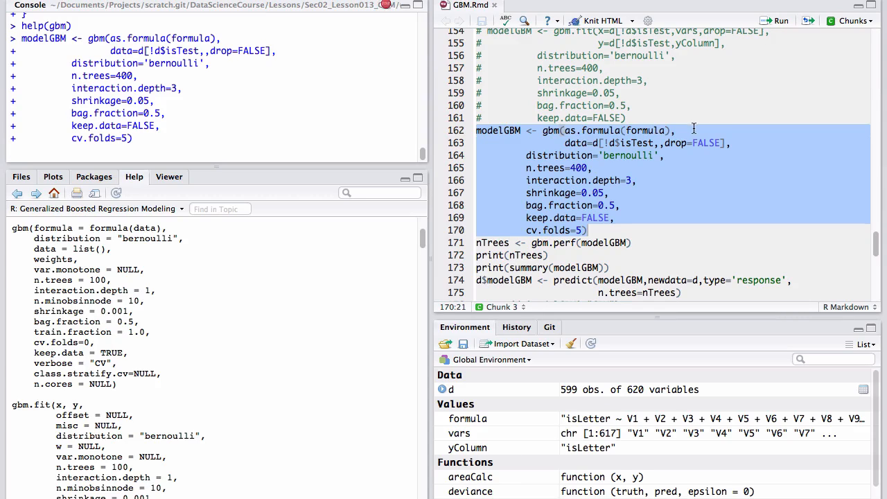
{"action": "mouse_move", "coordinate": [613, 137]}
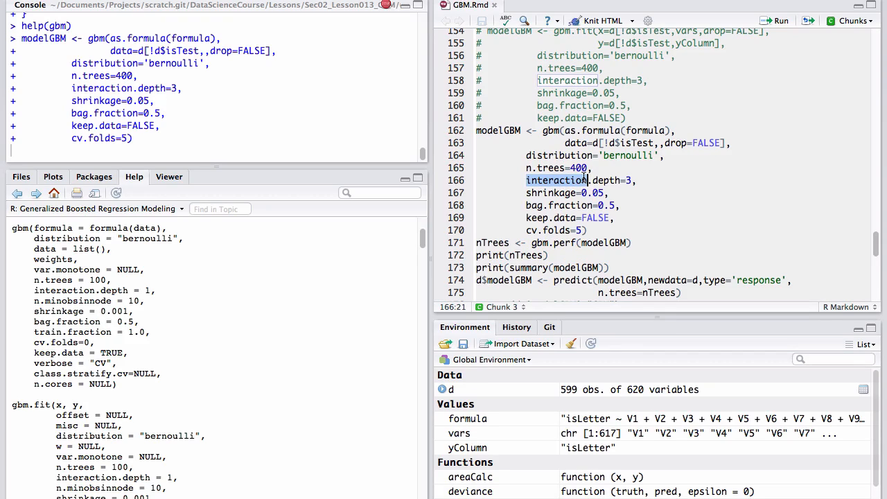
Highlight the shrinkage and cv.folds settings in the gbm call.
{"action": "left_click", "coordinate": [576, 193]}
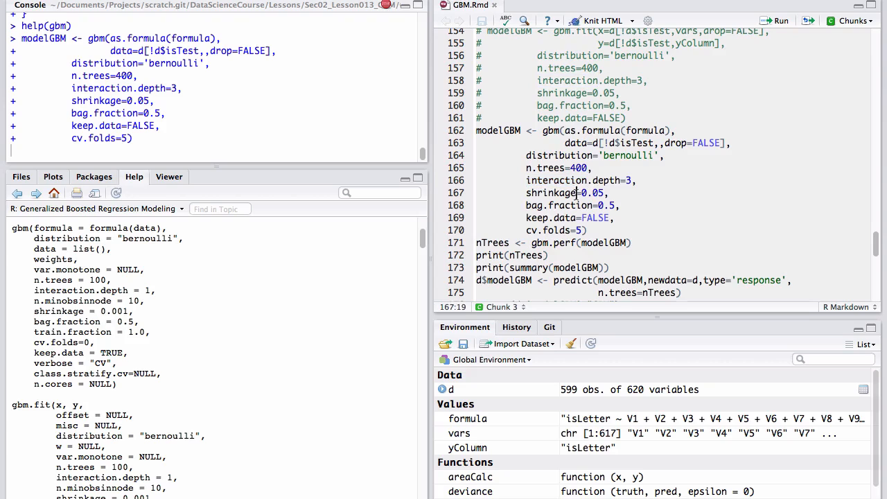
{"action": "double_click", "coordinate": [552, 193]}
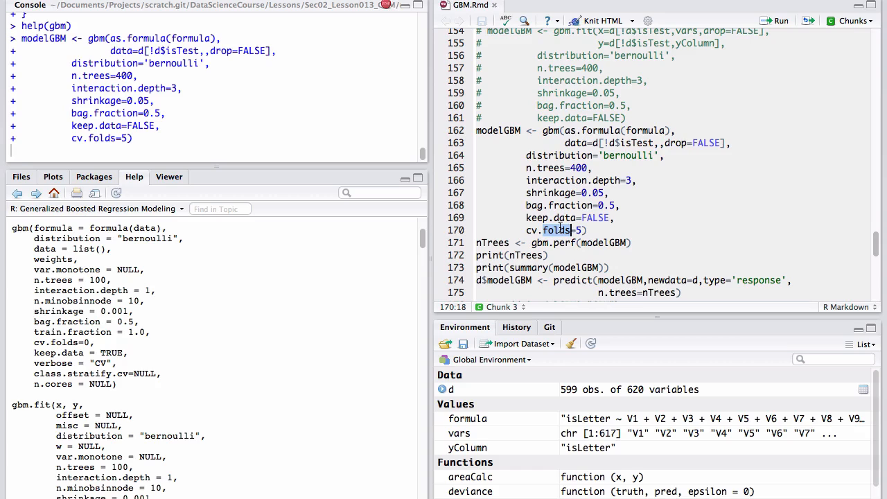
{"action": "left_click", "coordinate": [779, 21]}
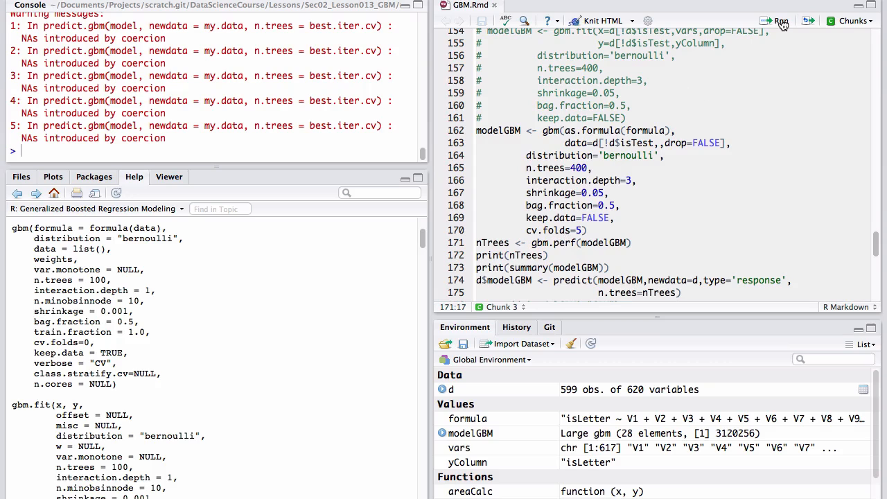
Run gbm.perf(modelGBM) and print nTrees, giving 264 trees on the deviance plot.
{"action": "left_click", "coordinate": [777, 21]}
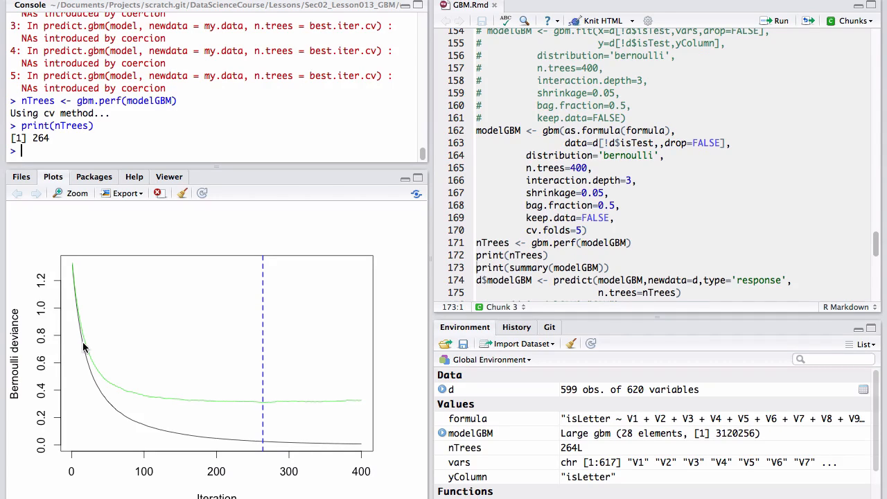
{"action": "mouse_move", "coordinate": [97, 329]}
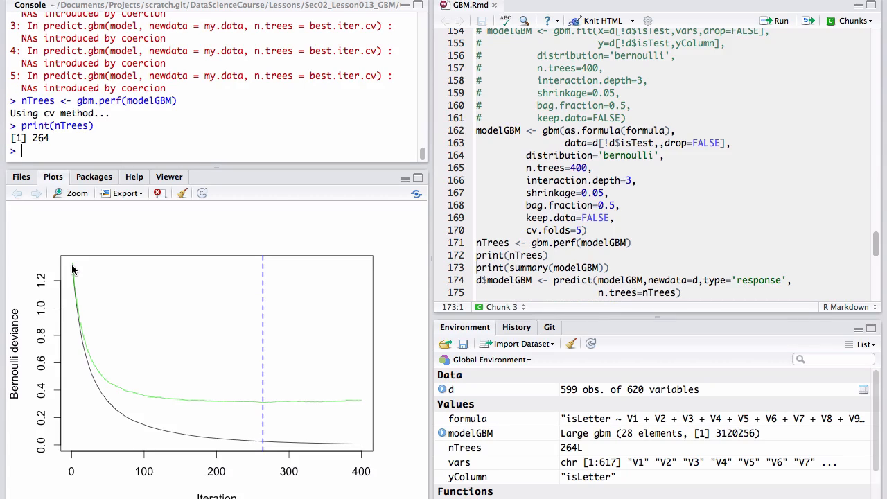
{"action": "mouse_move", "coordinate": [77, 306]}
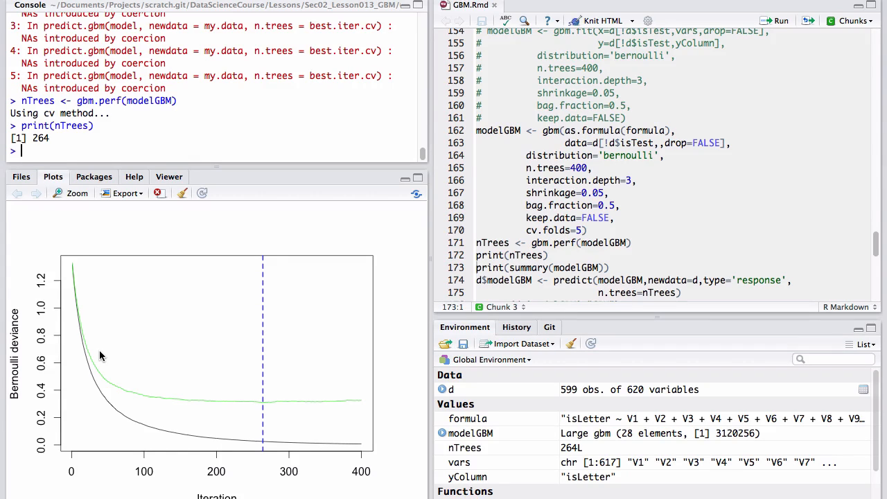
{"action": "mouse_move", "coordinate": [88, 327]}
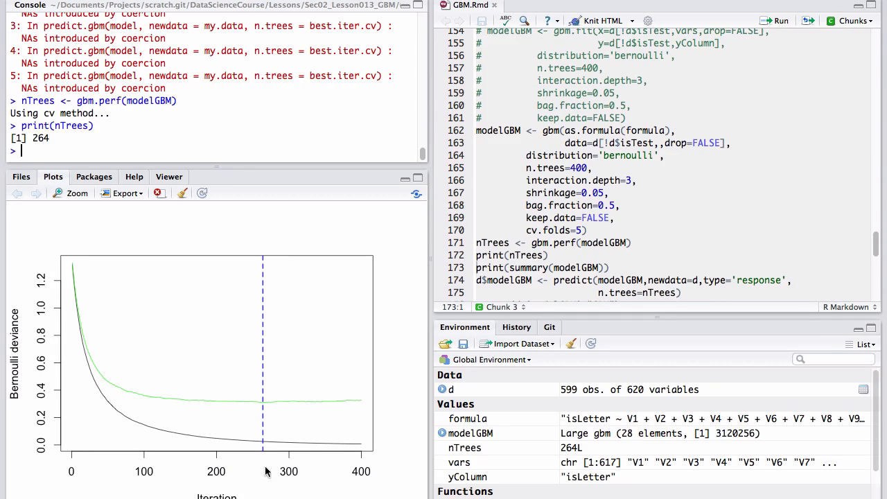
{"action": "mouse_move", "coordinate": [194, 475]}
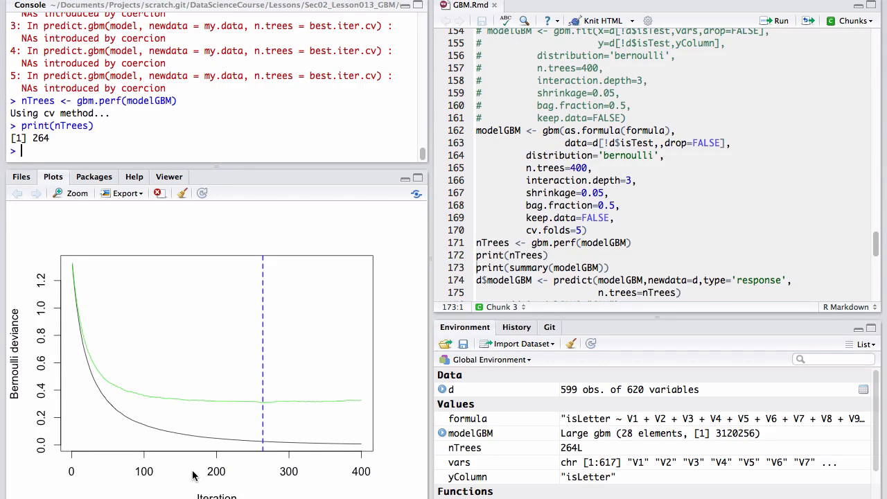
{"action": "mouse_move", "coordinate": [76, 280]}
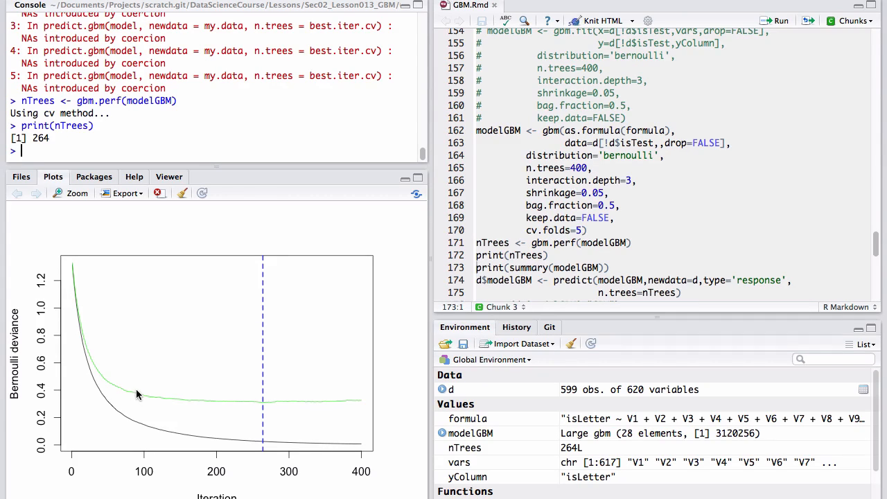
{"action": "mouse_move", "coordinate": [233, 405]}
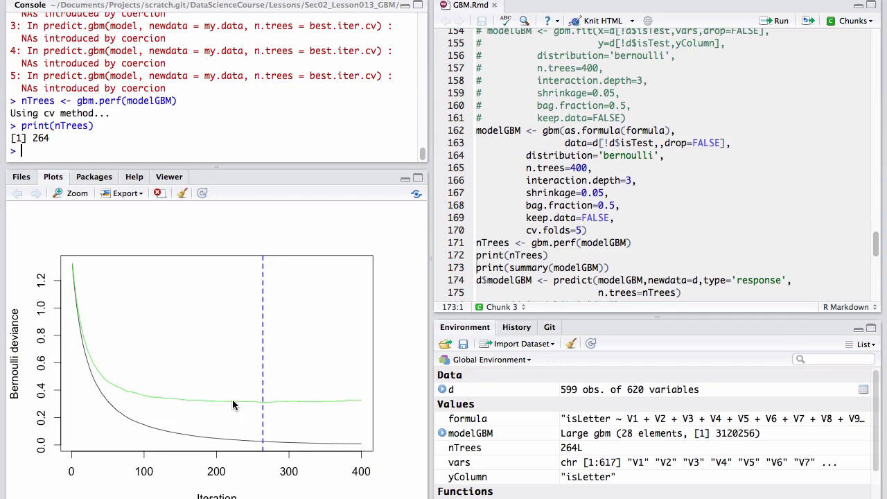
{"action": "mouse_move", "coordinate": [338, 277]}
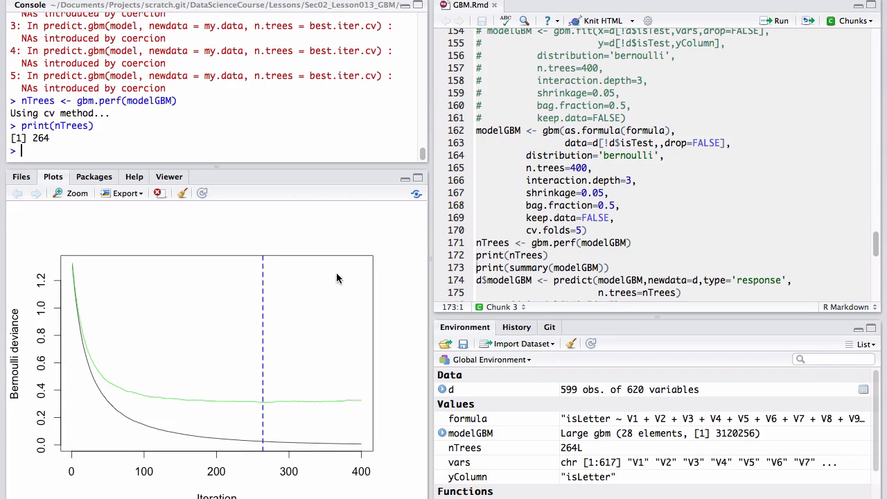
{"action": "mouse_move", "coordinate": [269, 394]}
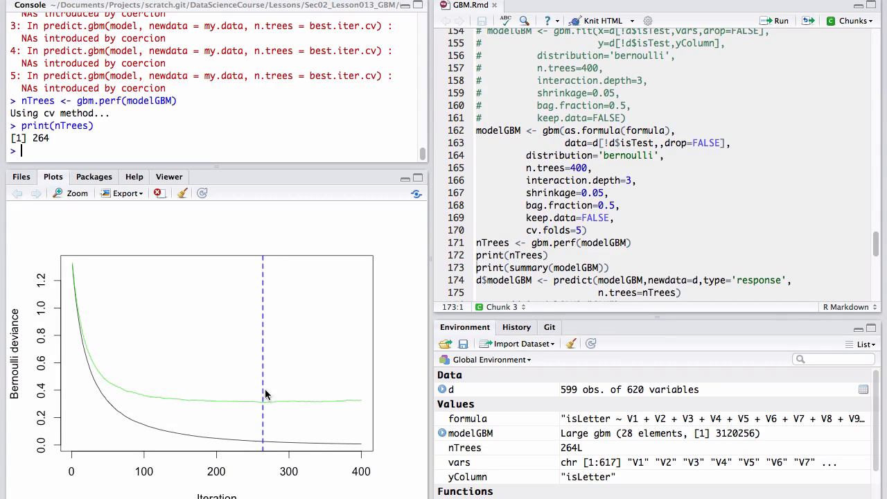
{"action": "mouse_move", "coordinate": [269, 459]}
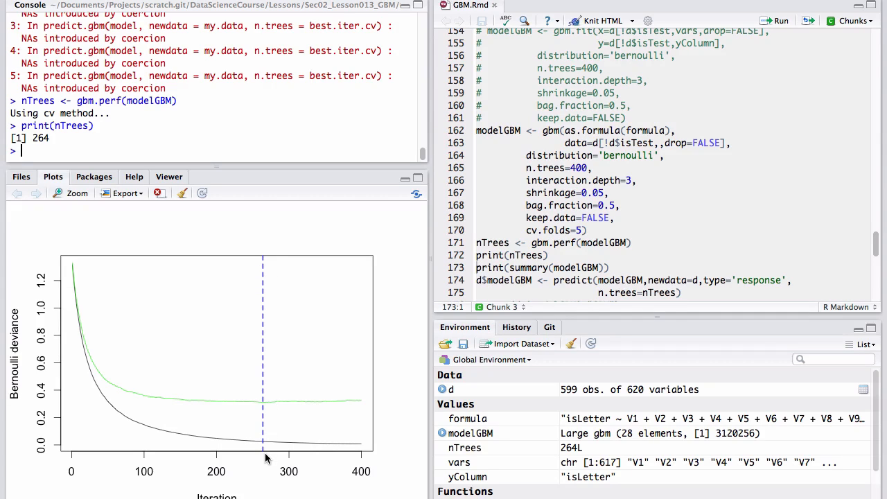
{"action": "mouse_move", "coordinate": [449, 260]}
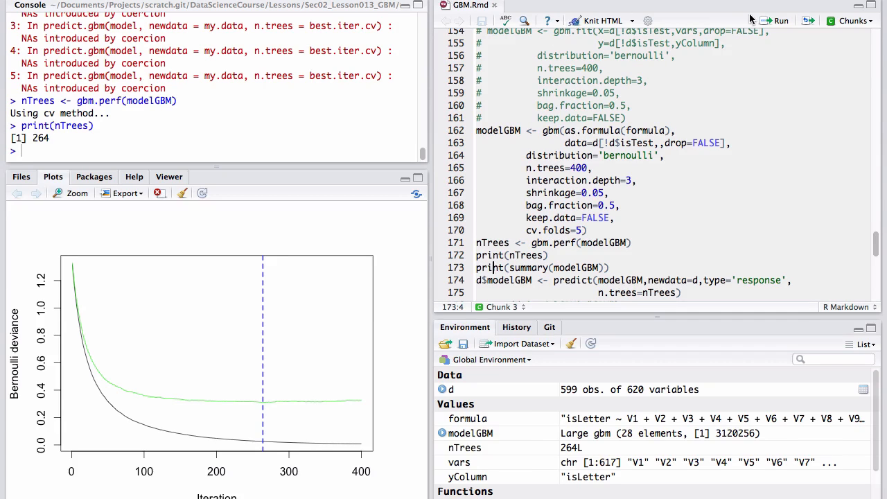
Run print(summary(modelGBM)) and review the relative-influence output led by V6.
{"action": "left_click", "coordinate": [775, 21]}
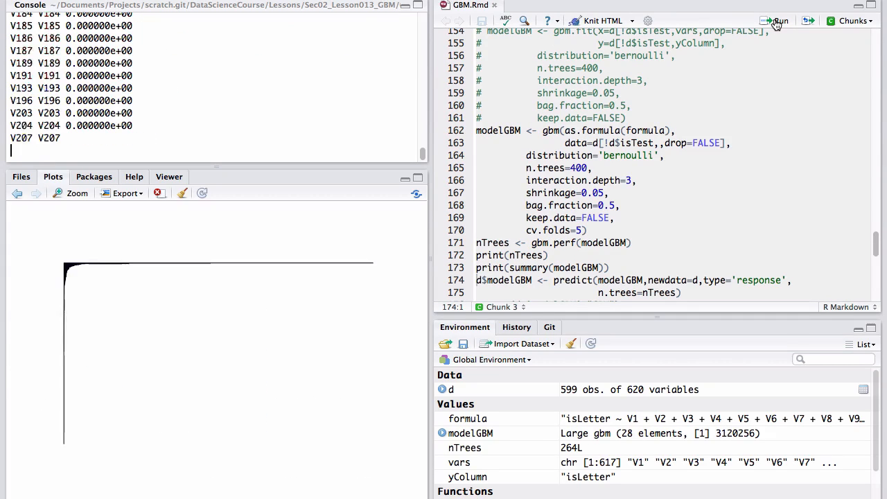
{"action": "left_click", "coordinate": [776, 21]}
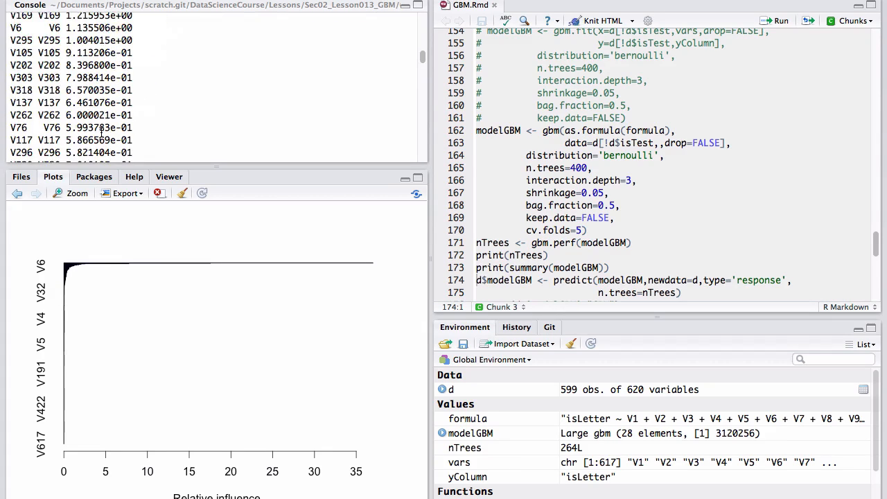
{"action": "scroll", "scroll_direction": "down", "scroll_amount": 3}
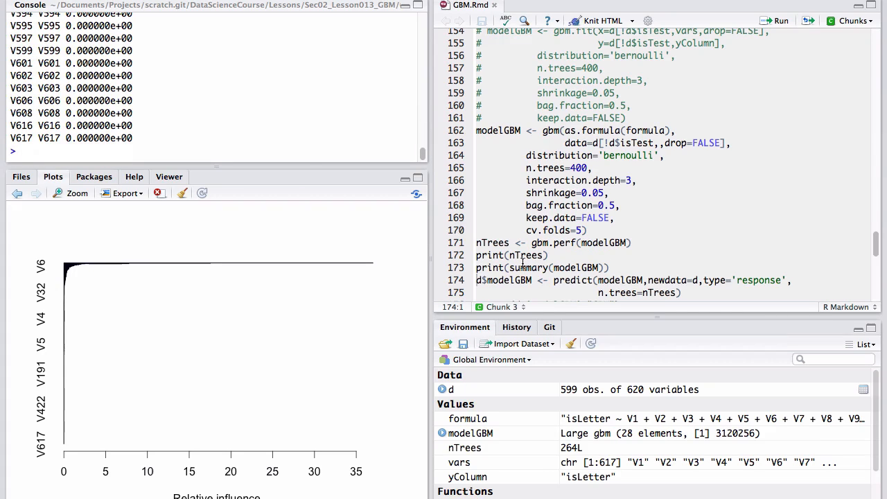
{"action": "scroll", "scroll_direction": "down", "scroll_amount": 3}
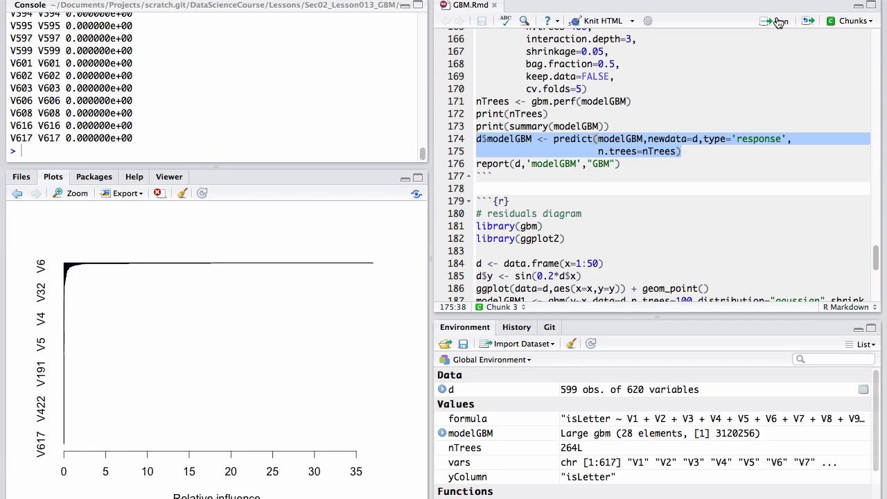
Run the predict and report lines, then step back through gain, ROC and density plots.
{"action": "left_click", "coordinate": [773, 20]}
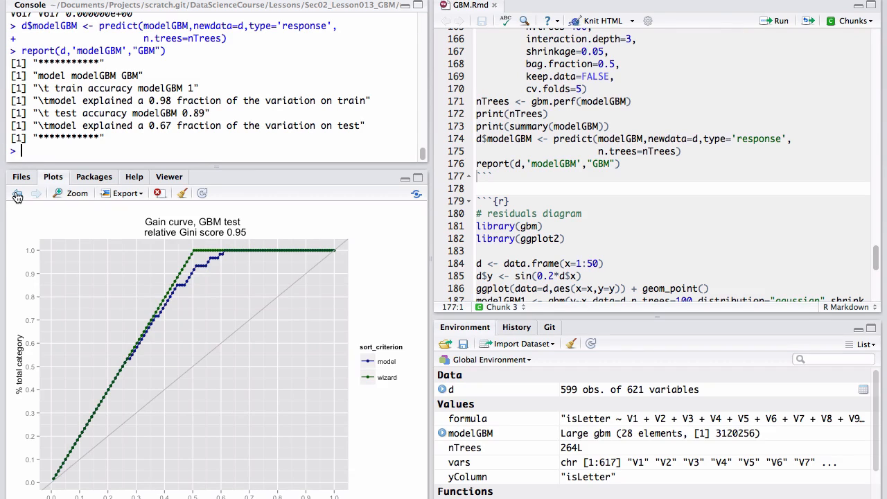
{"action": "left_click", "coordinate": [36, 193]}
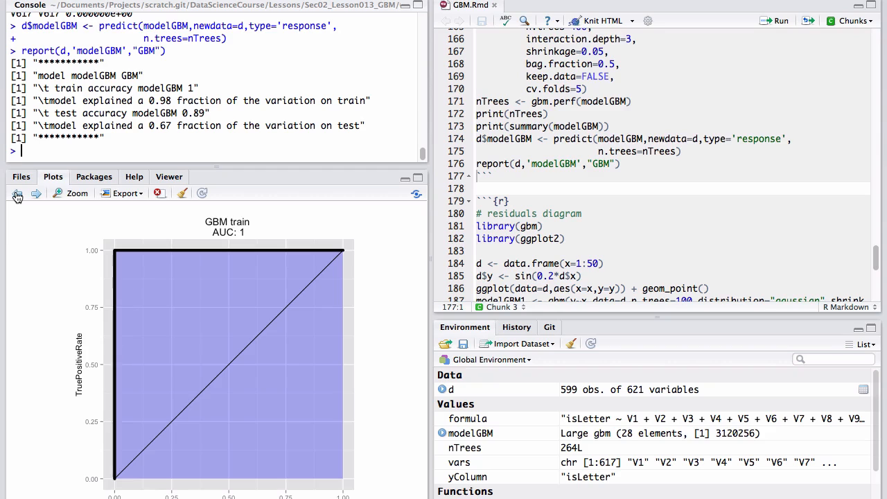
{"action": "left_click", "coordinate": [17, 193]}
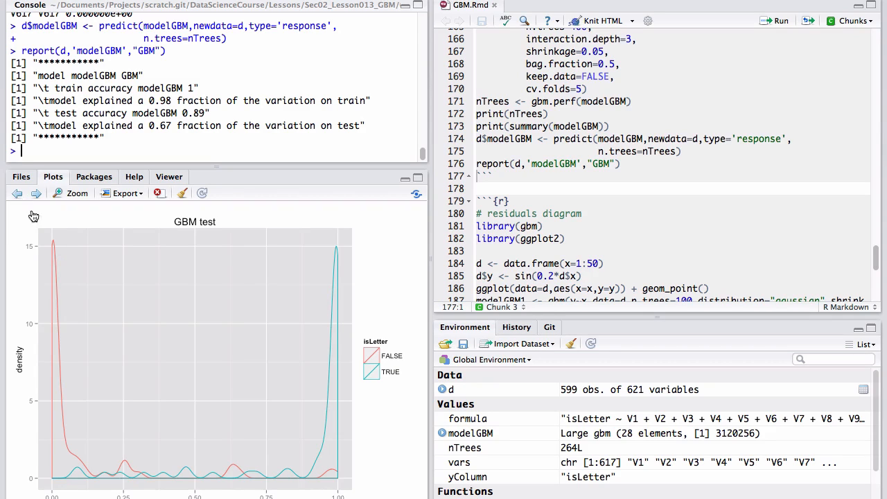
{"action": "mouse_move", "coordinate": [101, 311]}
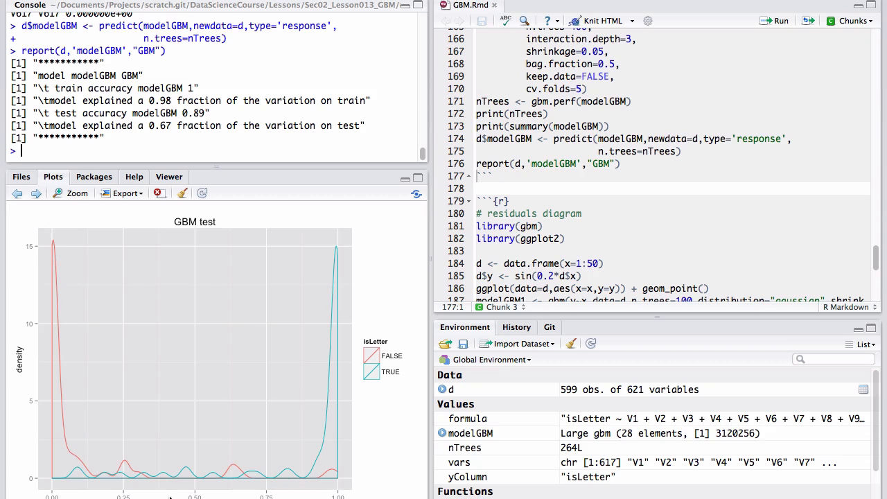
{"action": "mouse_move", "coordinate": [75, 460]}
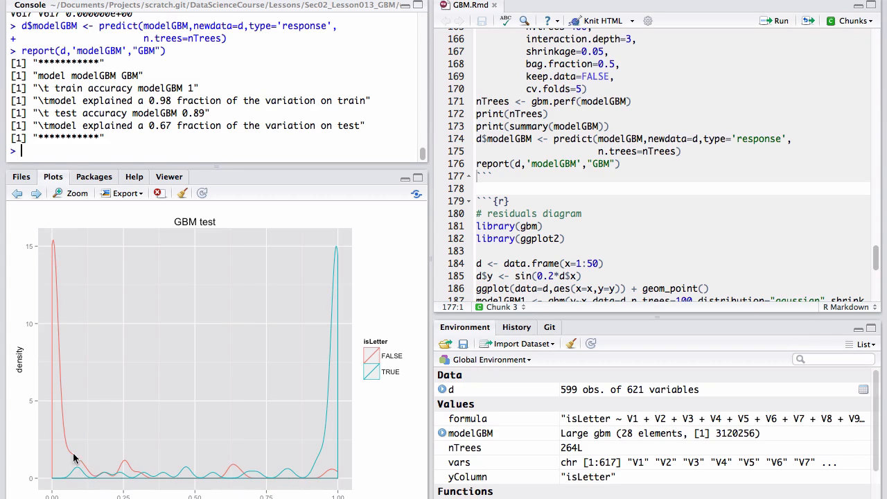
{"action": "mouse_move", "coordinate": [75, 491]}
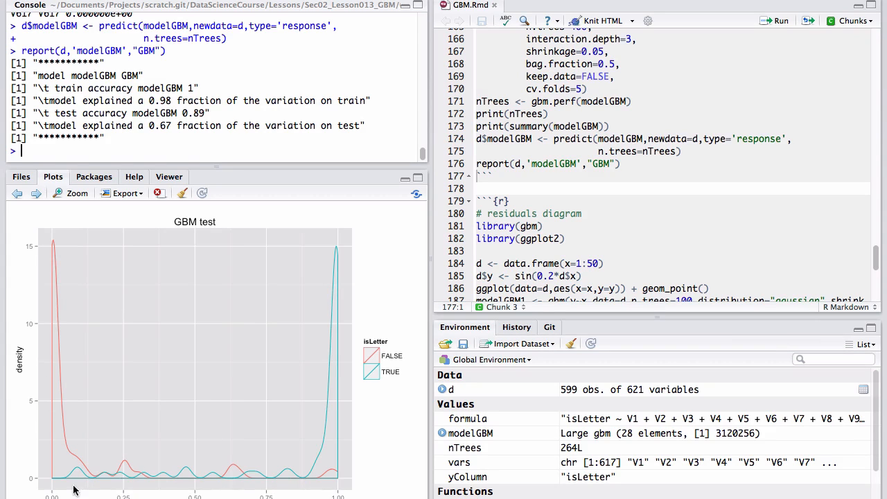
{"action": "mouse_move", "coordinate": [208, 485]}
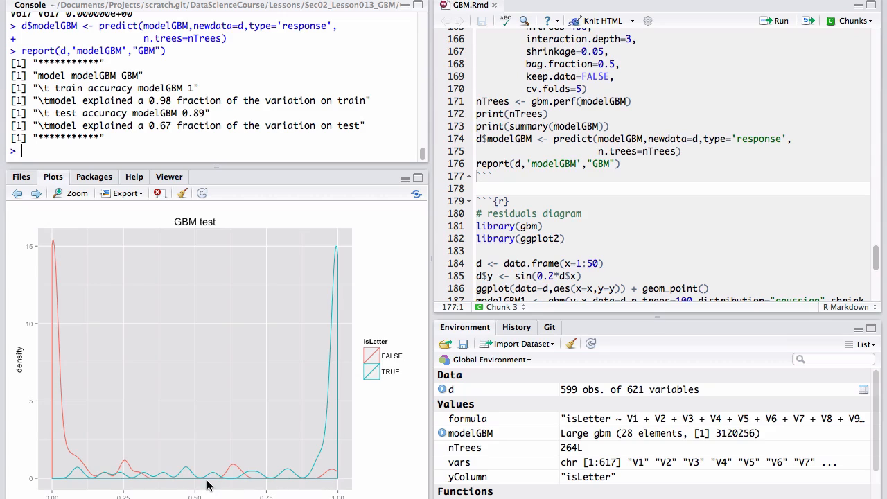
{"action": "mouse_move", "coordinate": [61, 385]}
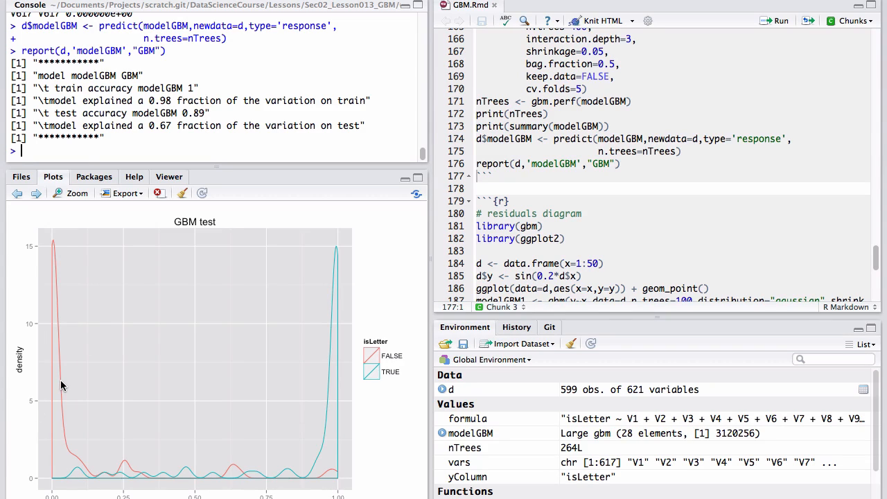
{"action": "mouse_move", "coordinate": [31, 422]}
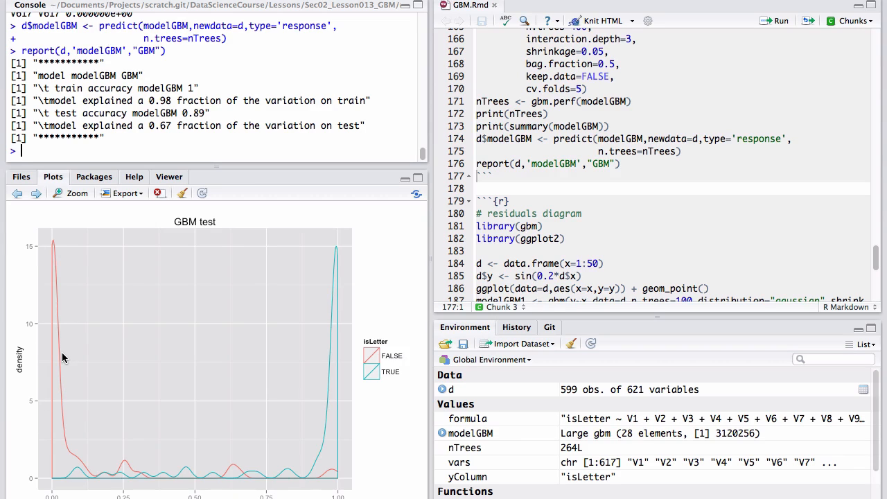
{"action": "mouse_move", "coordinate": [308, 474]}
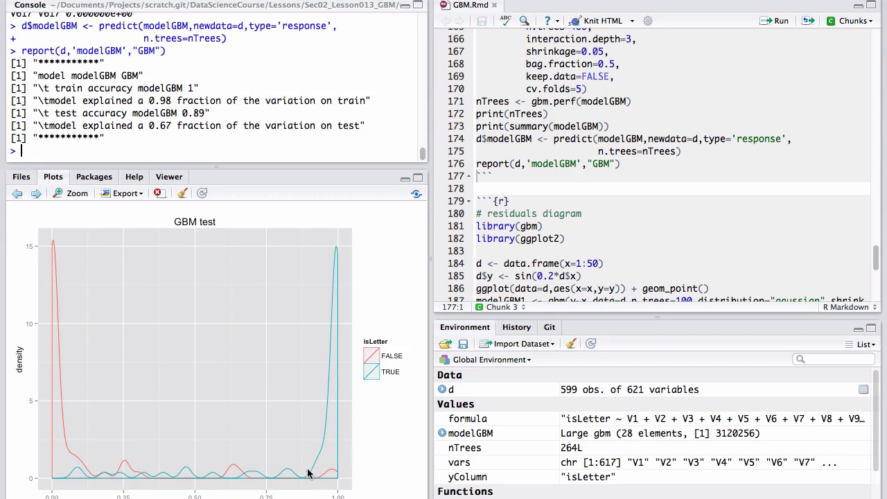
{"action": "mouse_move", "coordinate": [208, 463]}
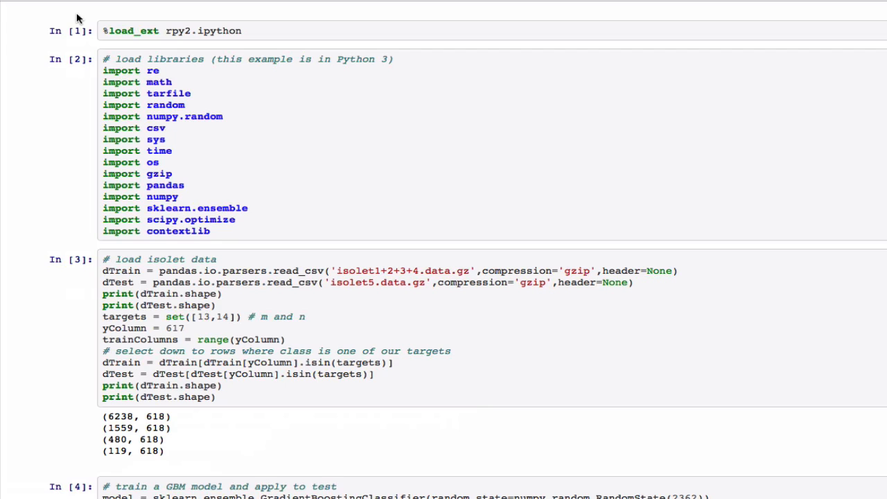
{"action": "mouse_move", "coordinate": [156, 75]}
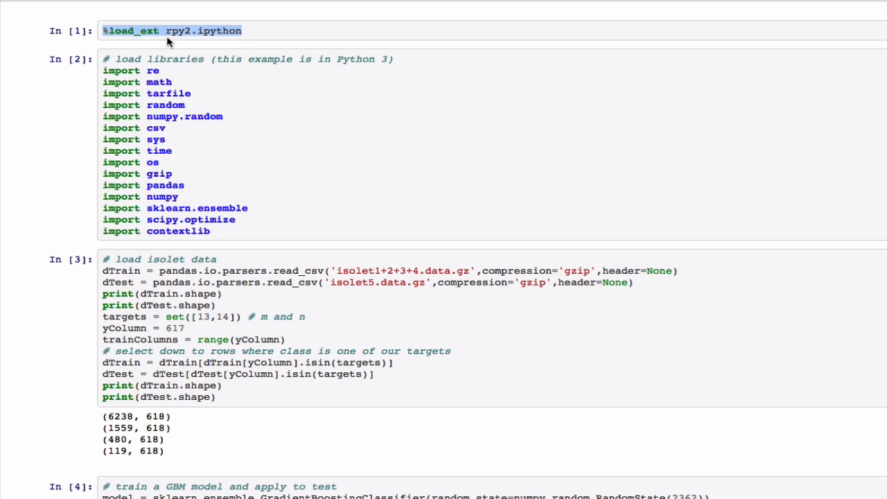
{"action": "mouse_move", "coordinate": [201, 83]}
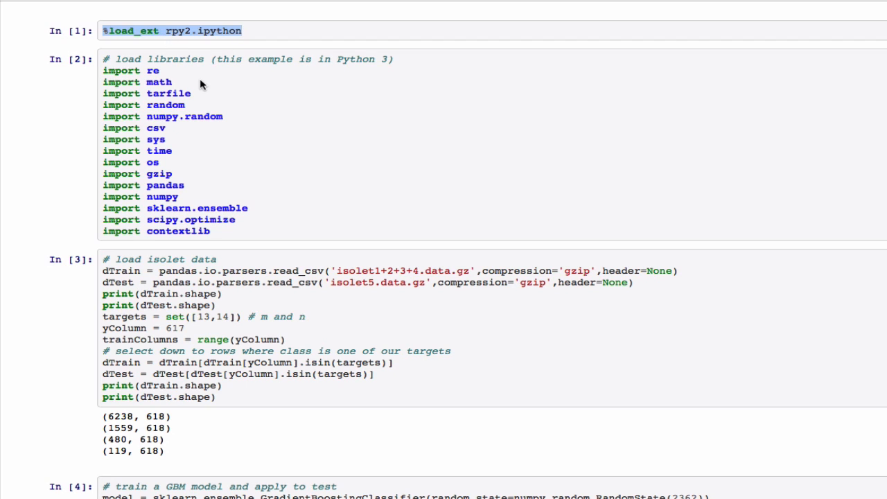
{"action": "left_click", "coordinate": [161, 95]}
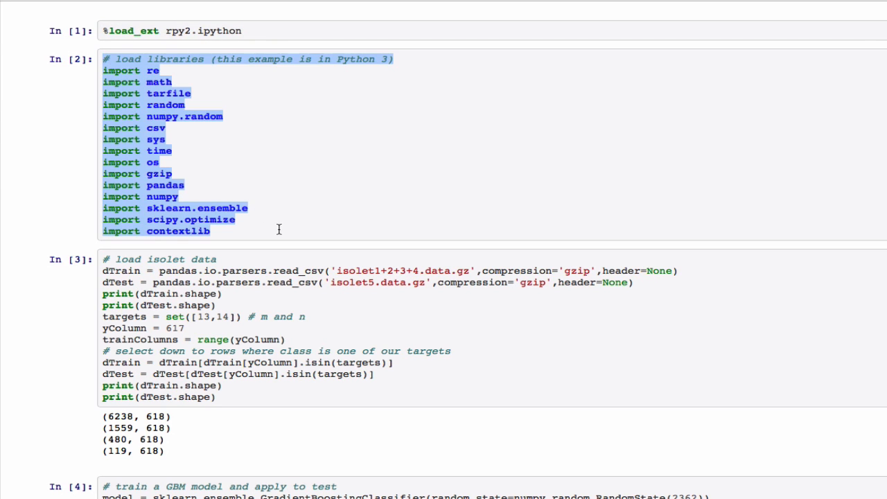
{"action": "mouse_move", "coordinate": [283, 197]}
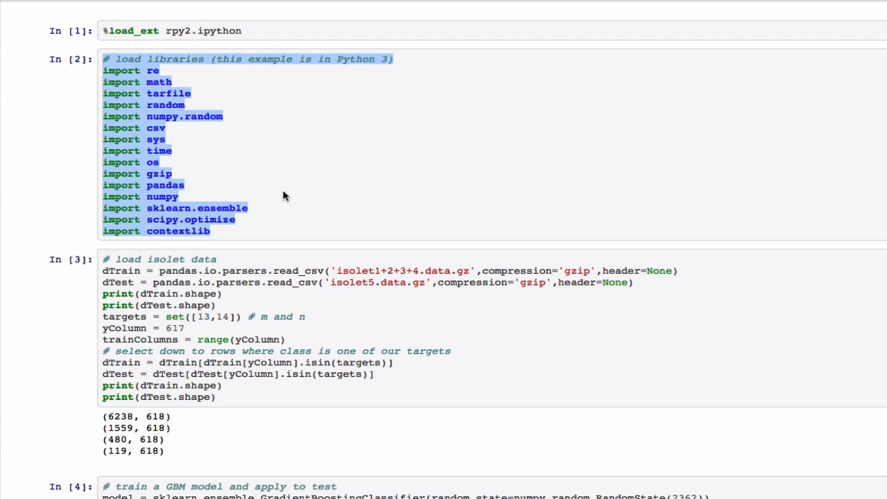
{"action": "scroll", "scroll_direction": "down", "scroll_amount": 3}
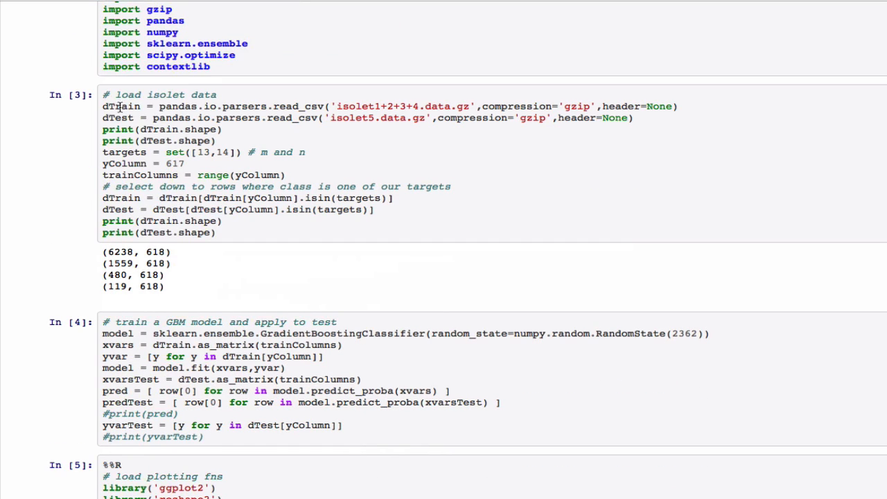
{"action": "left_click_drag", "start_coordinate": [103, 105], "coordinate": [552, 117]}
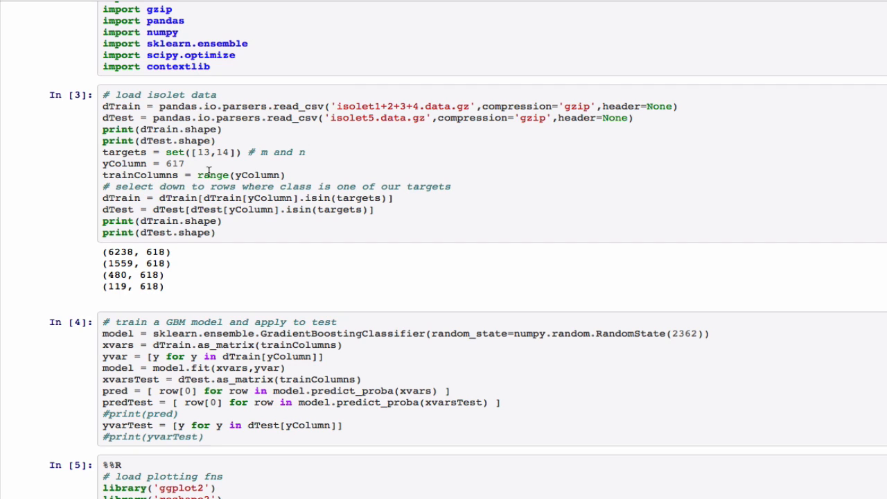
{"action": "double_click", "coordinate": [144, 164]}
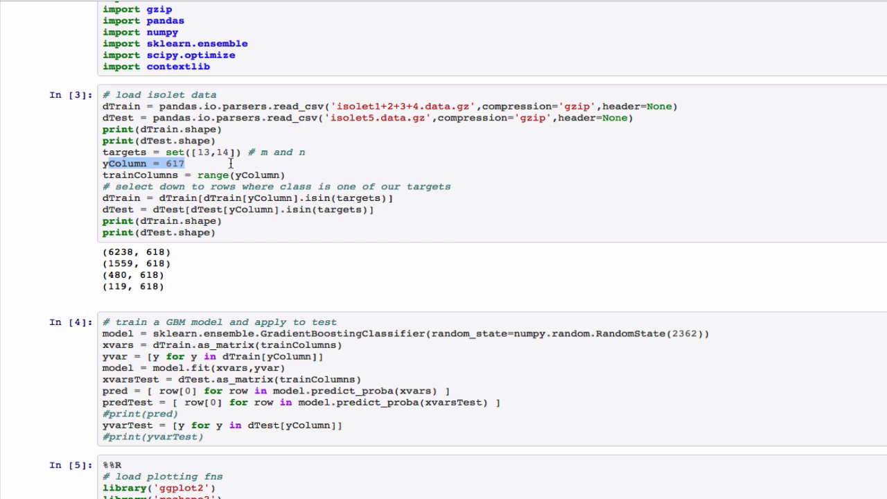
{"action": "scroll", "scroll_direction": "down", "scroll_amount": 3}
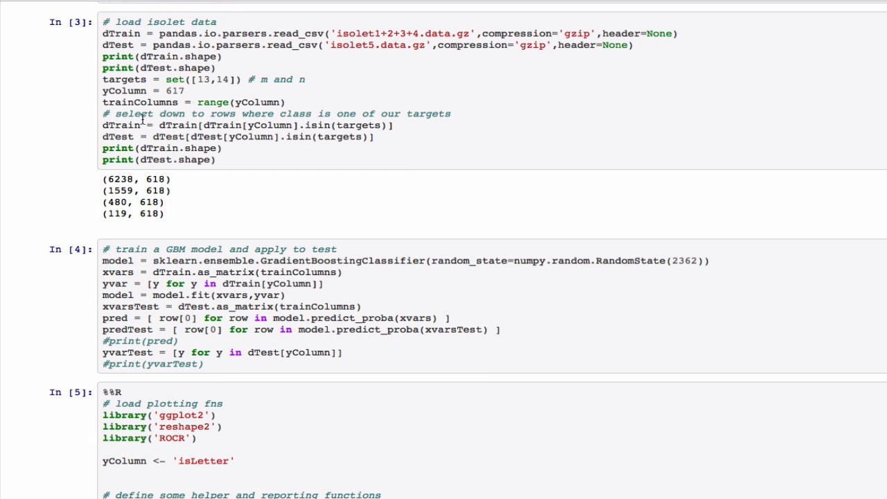
{"action": "left_click_drag", "start_coordinate": [103, 125], "coordinate": [372, 137]}
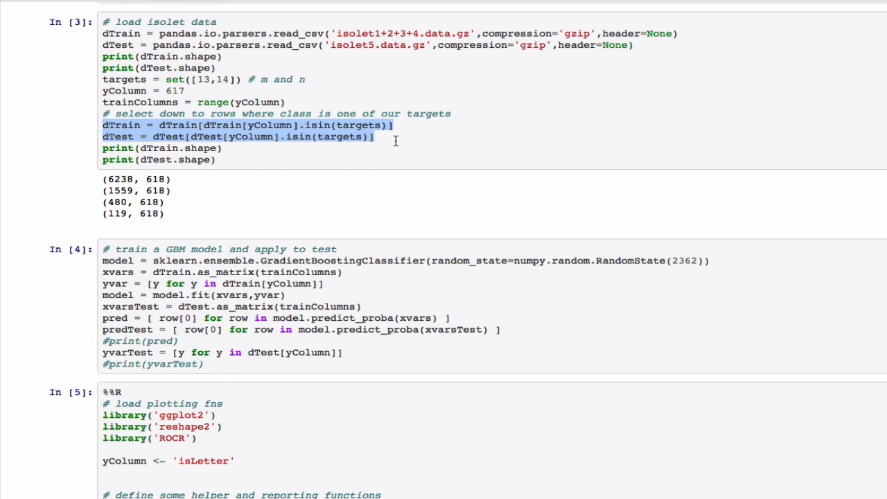
{"action": "left_click", "coordinate": [201, 79]}
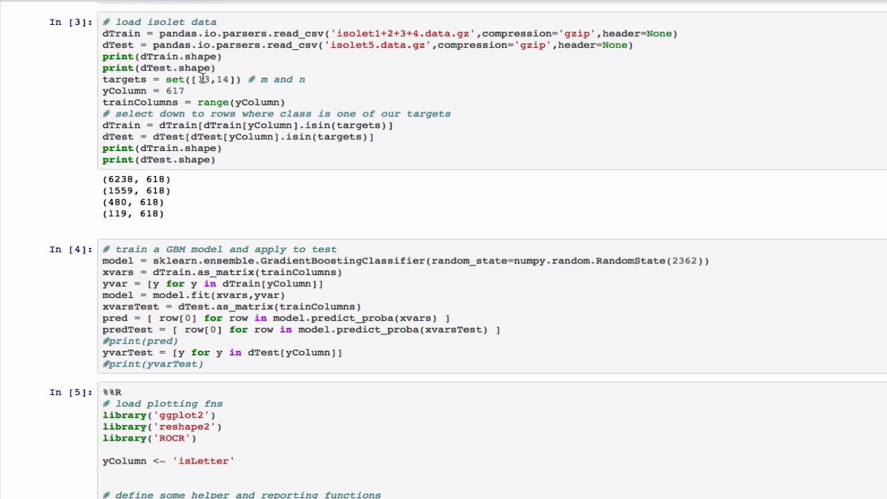
{"action": "scroll", "scroll_direction": "down", "scroll_amount": 3}
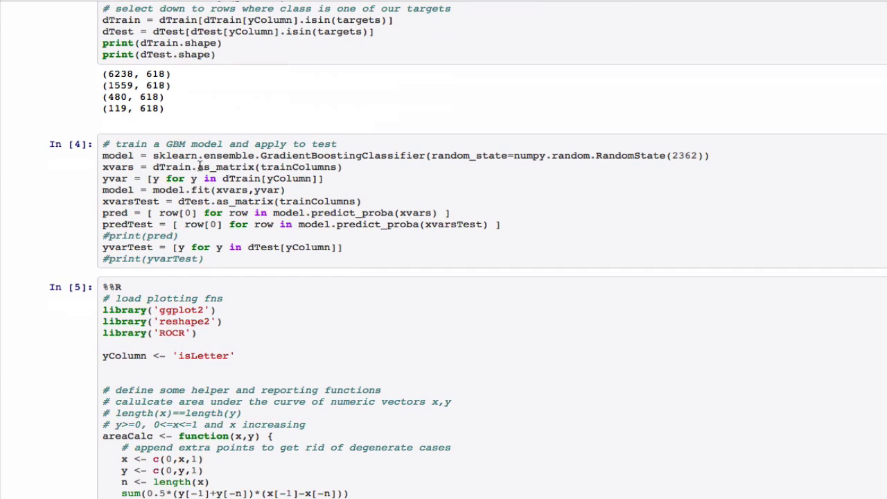
{"action": "left_click_drag", "start_coordinate": [103, 155], "coordinate": [164, 155]}
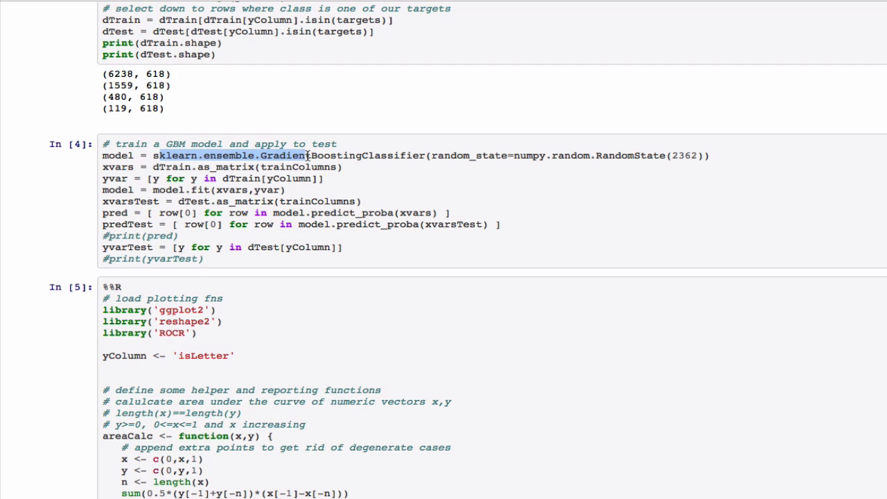
{"action": "mouse_move", "coordinate": [472, 168]}
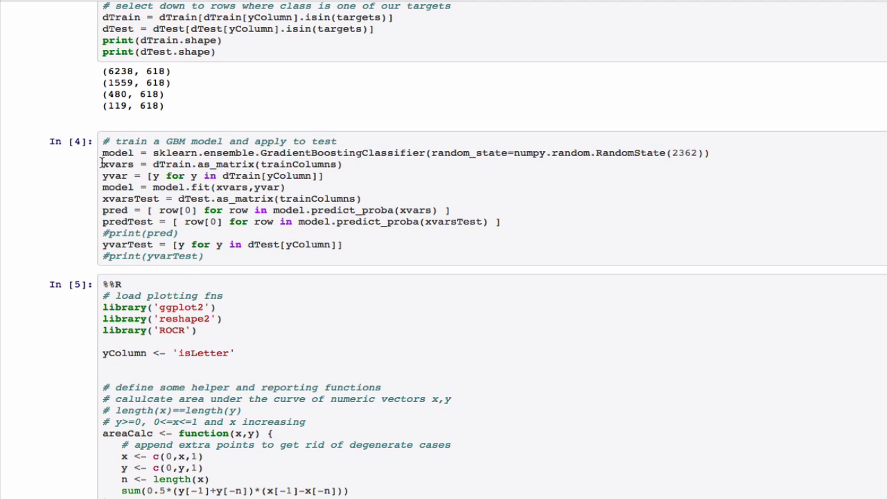
{"action": "left_click_drag", "start_coordinate": [103, 163], "coordinate": [324, 174]}
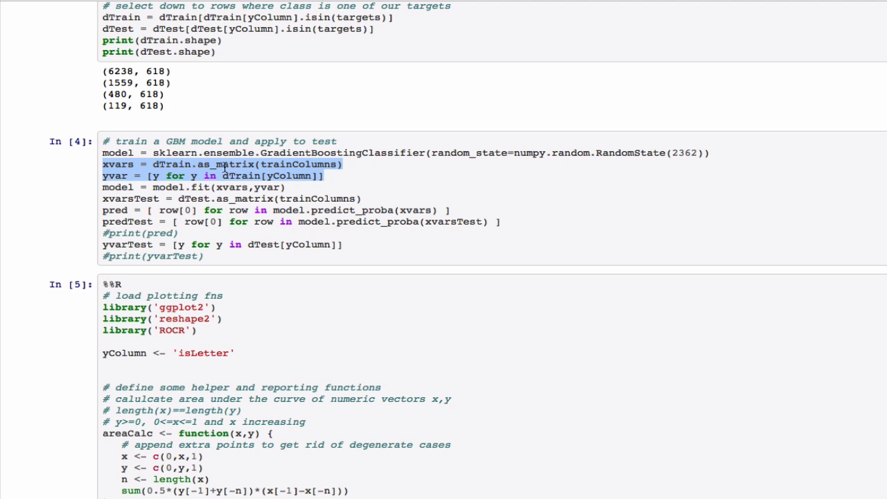
{"action": "mouse_move", "coordinate": [222, 167]}
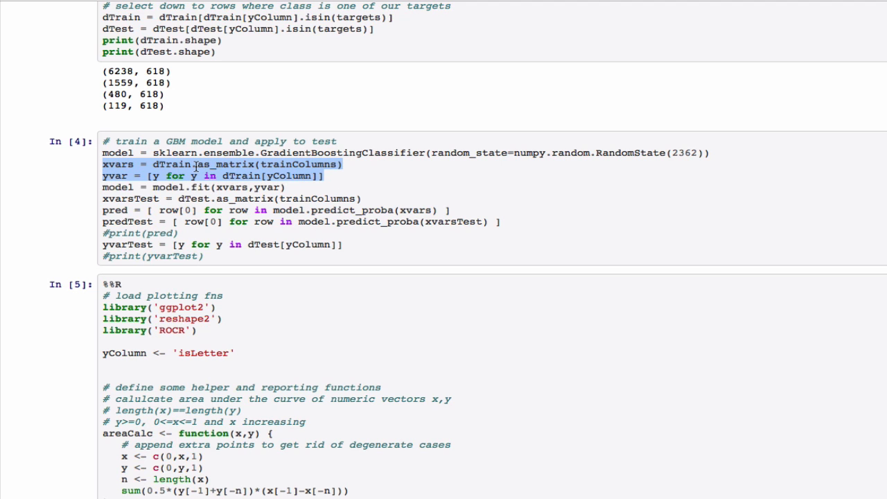
{"action": "scroll", "scroll_direction": "down", "scroll_amount": 3}
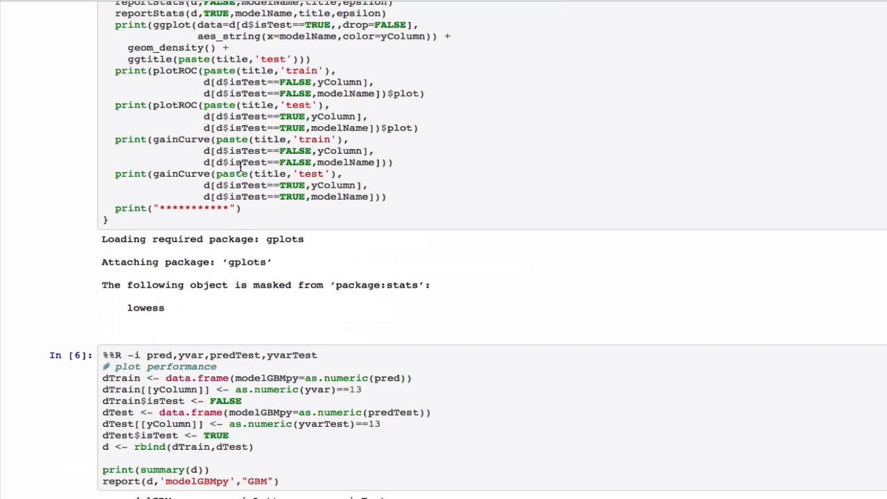
{"action": "scroll", "scroll_direction": "down", "scroll_amount": 3}
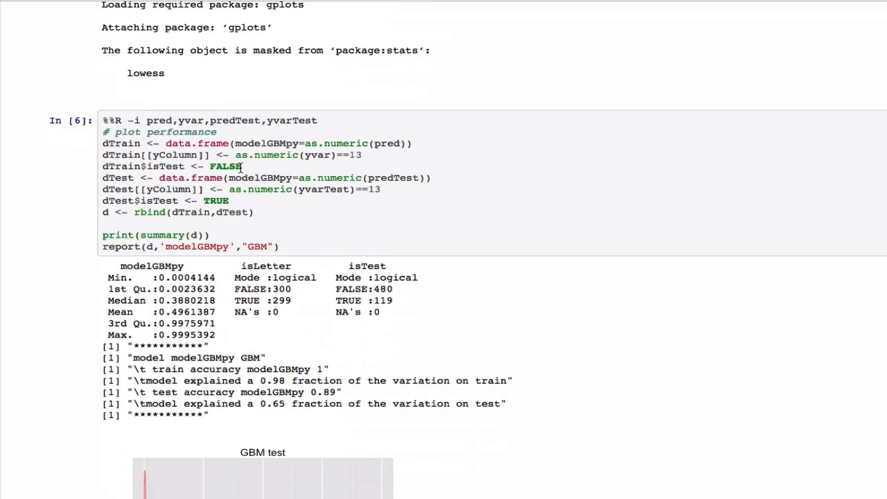
{"action": "scroll", "scroll_direction": "down", "scroll_amount": 3}
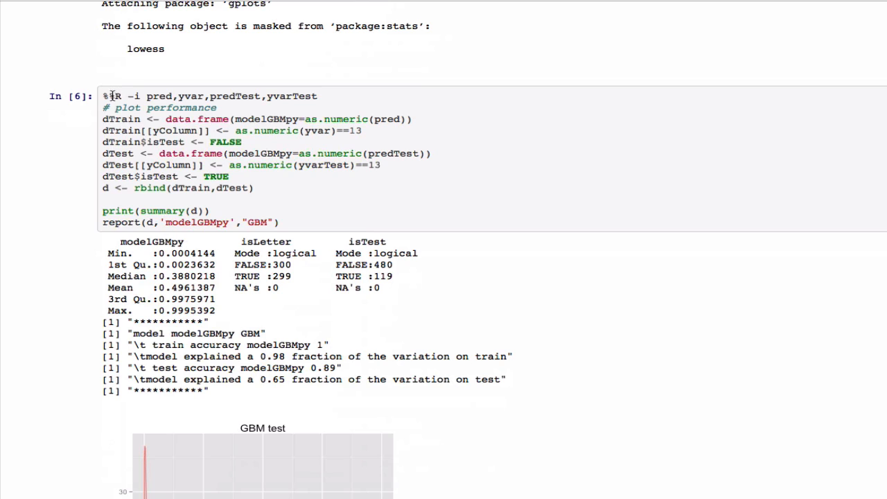
{"action": "double_click", "coordinate": [161, 95]}
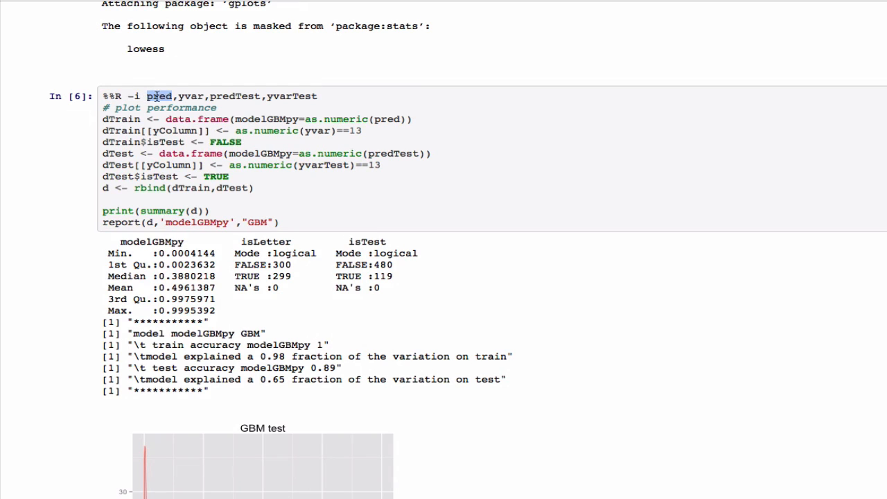
{"action": "left_click_drag", "start_coordinate": [147, 96], "coordinate": [318, 95]}
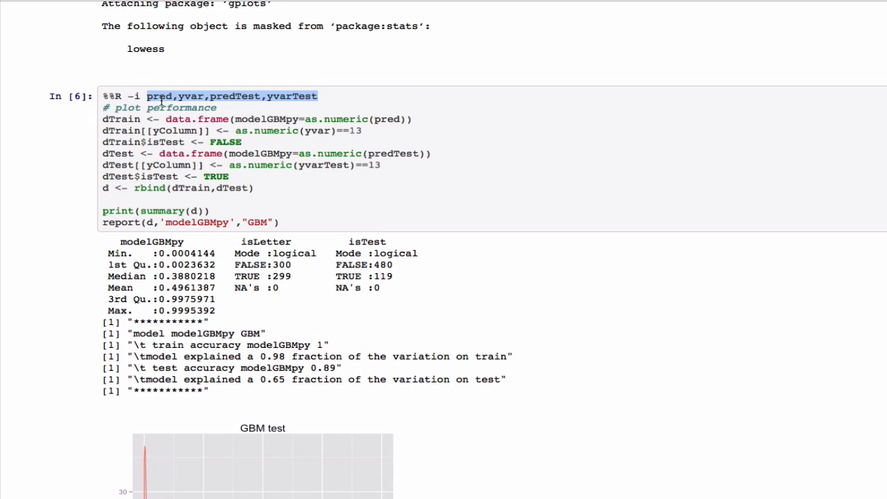
{"action": "double_click", "coordinate": [192, 96]}
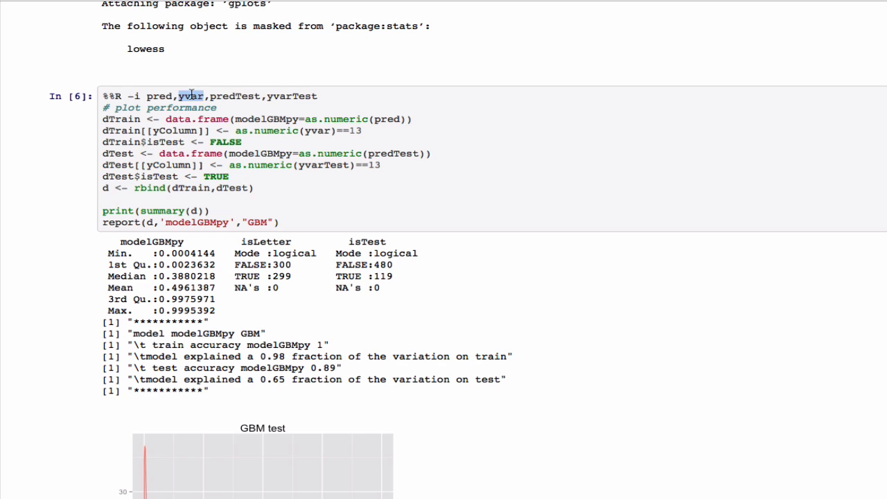
{"action": "double_click", "coordinate": [294, 97]}
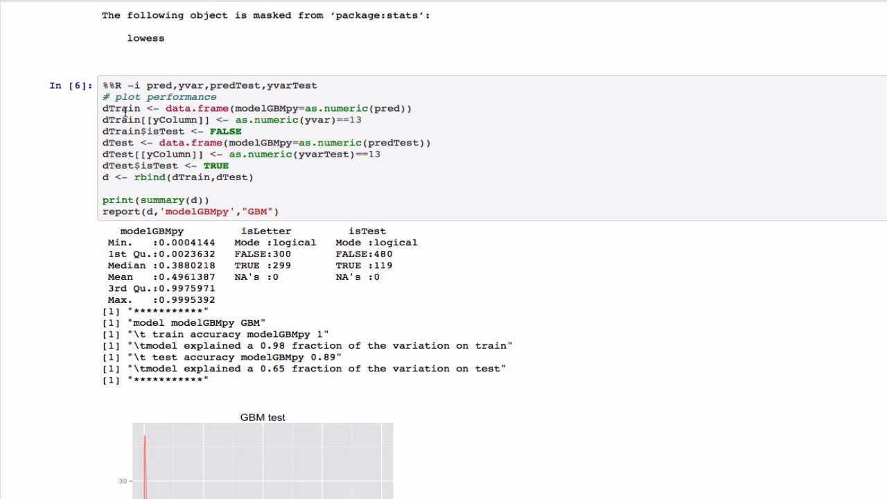
{"action": "left_click_drag", "start_coordinate": [102, 108], "coordinate": [263, 154]}
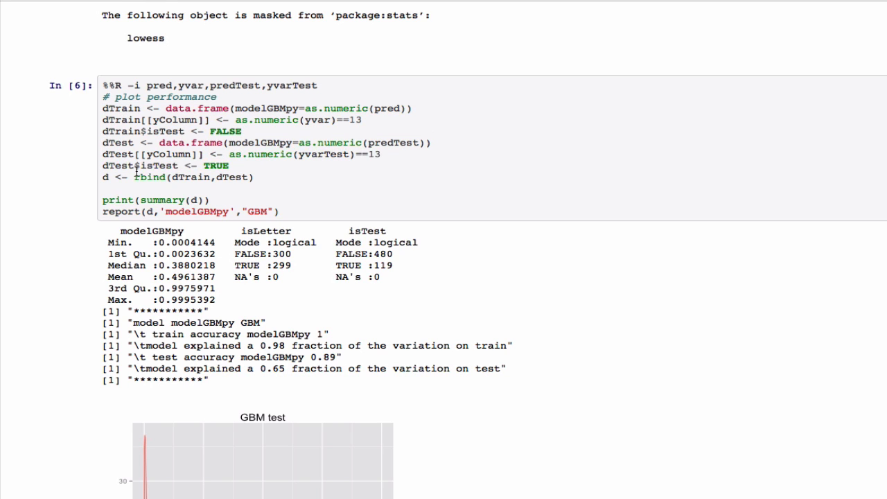
{"action": "left_click_drag", "start_coordinate": [117, 178], "coordinate": [214, 177]}
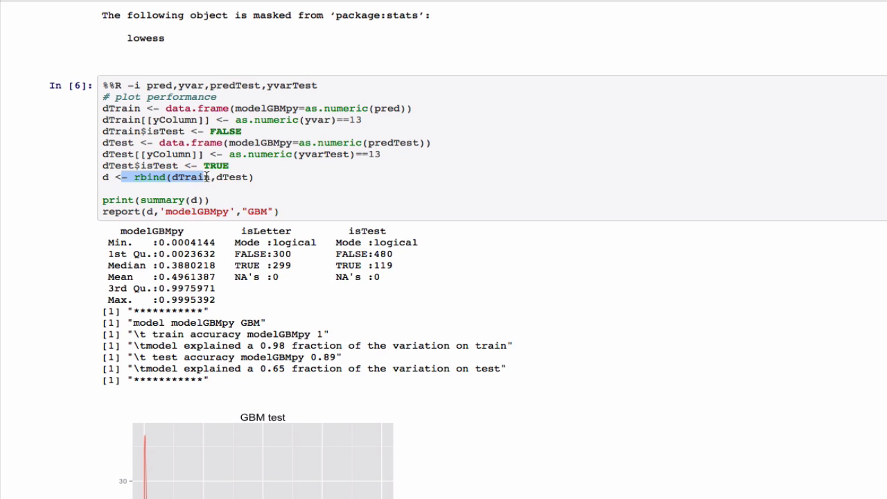
{"action": "scroll", "scroll_direction": "down", "scroll_amount": 3}
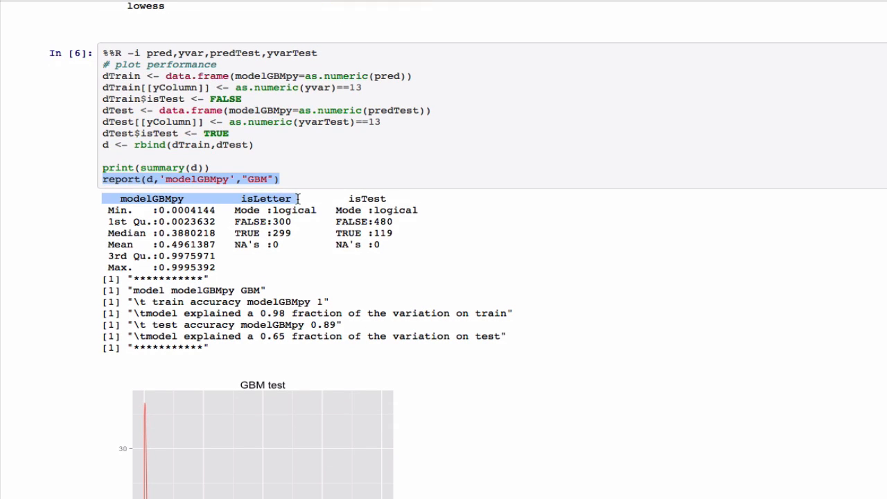
{"action": "scroll", "scroll_direction": "down", "scroll_amount": 3}
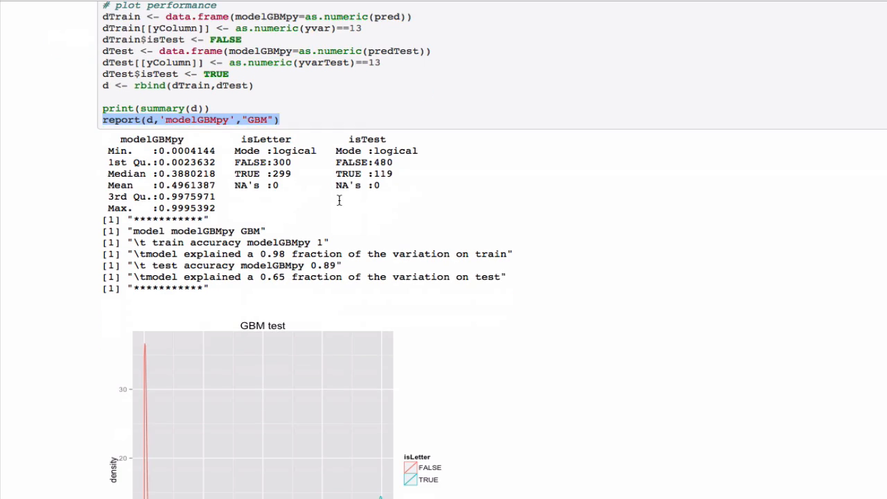
{"action": "scroll", "scroll_direction": "down", "scroll_amount": 3}
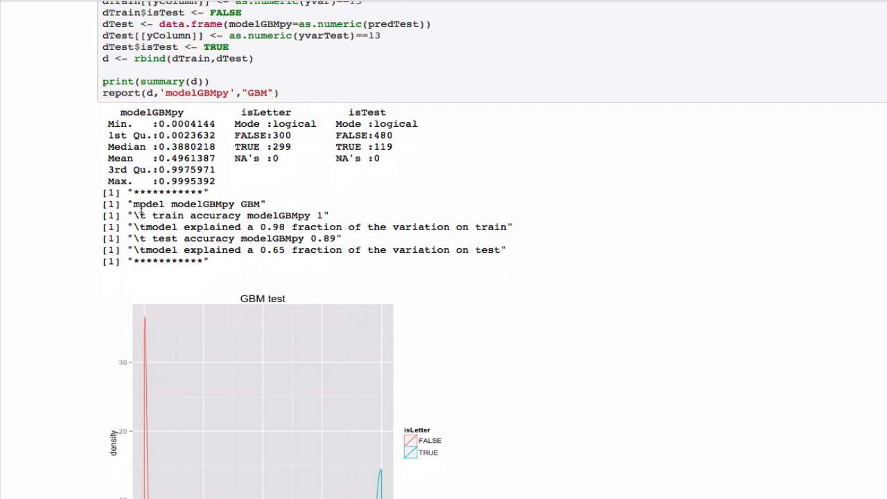
{"action": "left_click_drag", "start_coordinate": [136, 204], "coordinate": [506, 249]}
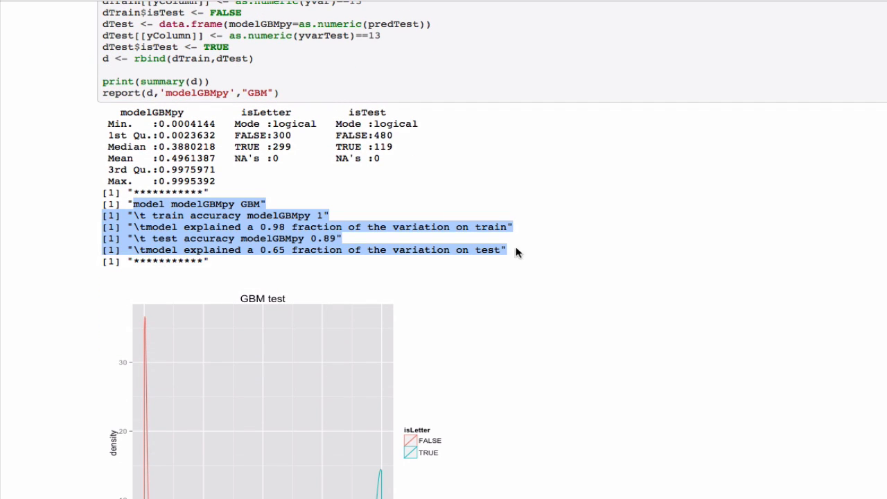
{"action": "double_click", "coordinate": [316, 227]}
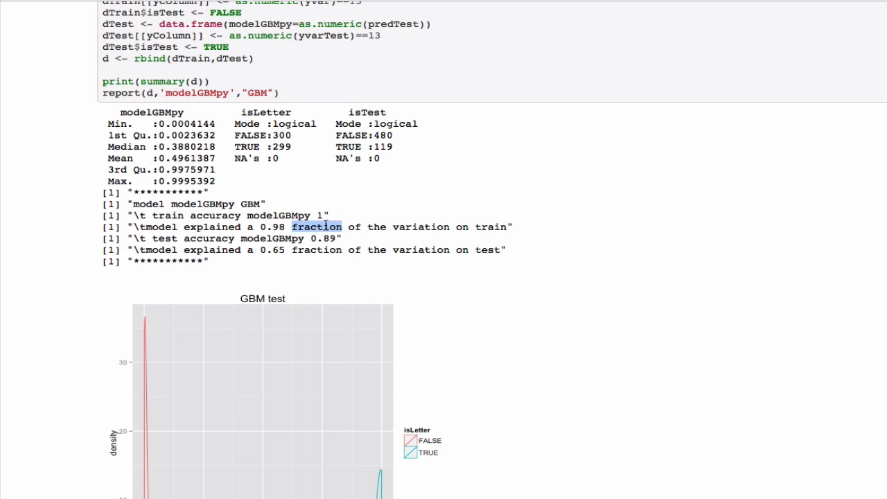
{"action": "scroll", "scroll_direction": "down", "scroll_amount": 3}
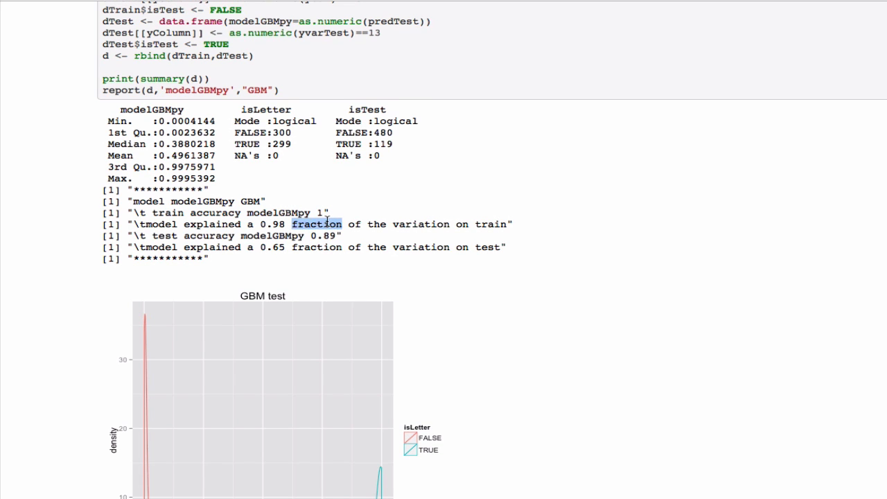
{"action": "scroll", "scroll_direction": "down", "scroll_amount": 3}
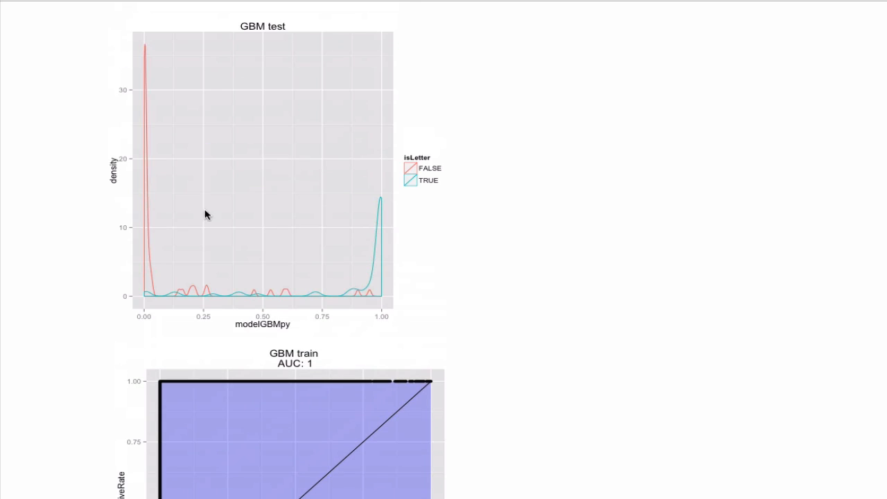
{"action": "mouse_move", "coordinate": [167, 172]}
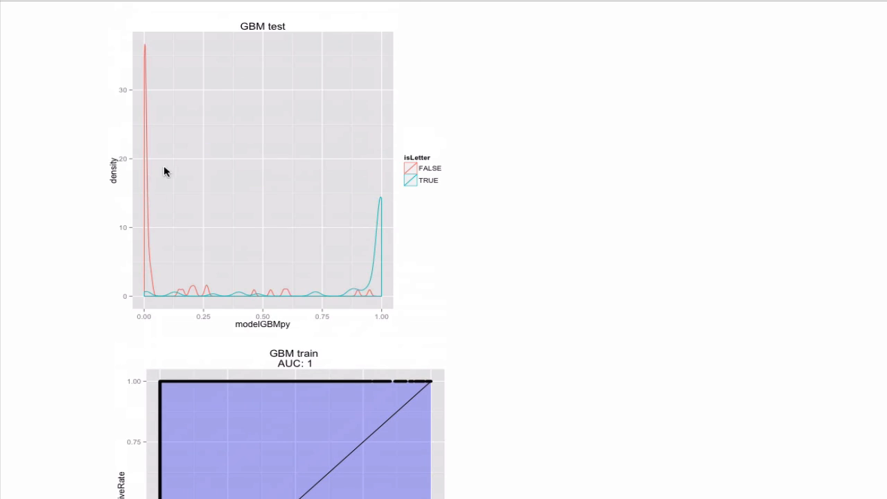
{"action": "mouse_move", "coordinate": [137, 61]}
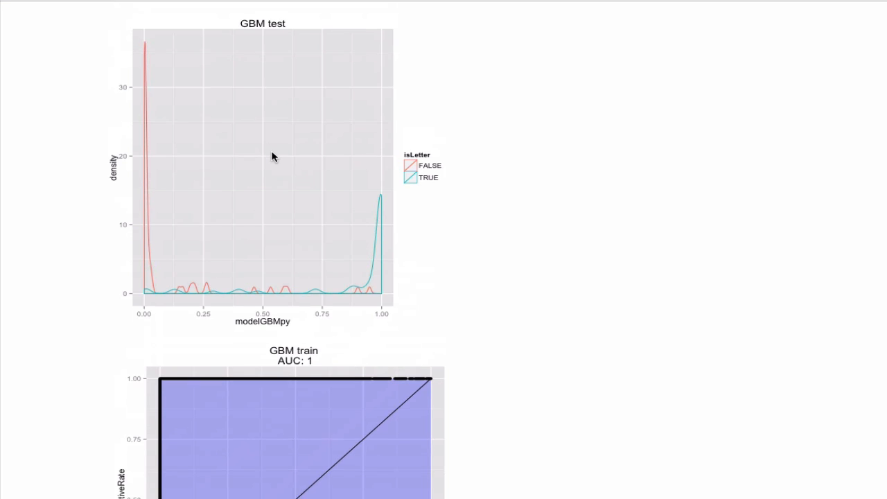
{"action": "scroll", "scroll_direction": "down", "scroll_amount": 3}
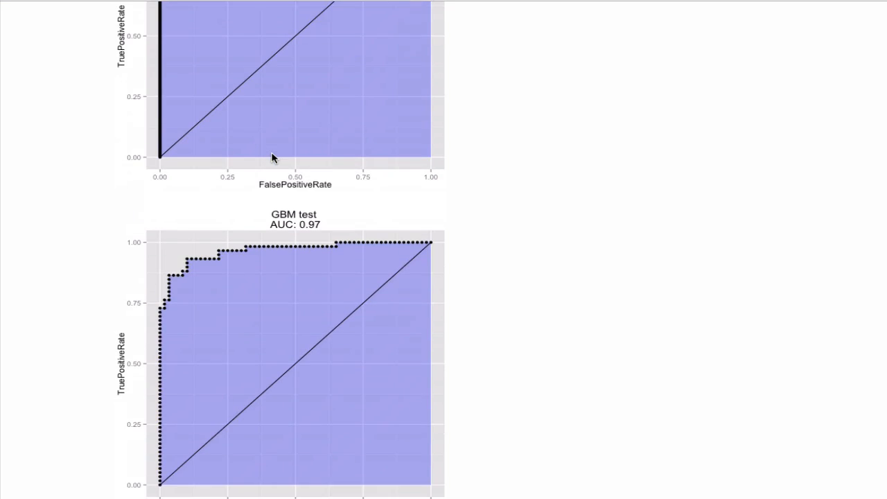
{"action": "scroll", "scroll_direction": "down", "scroll_amount": 3}
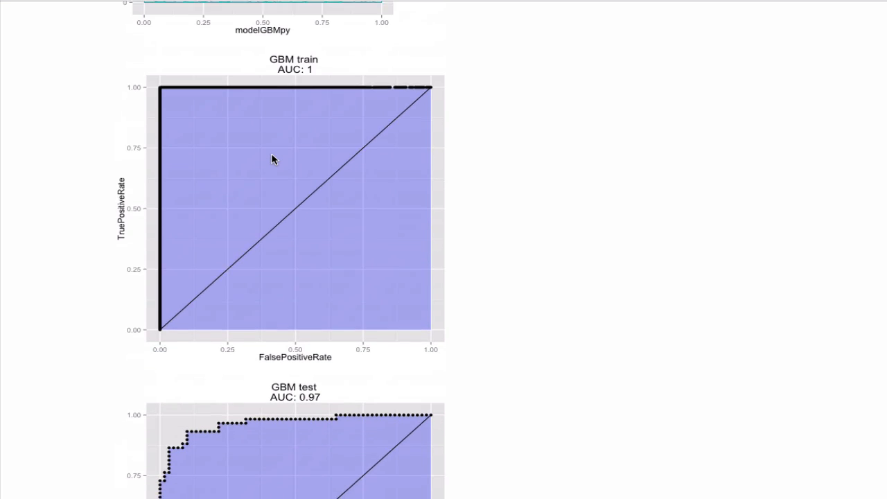
{"action": "scroll", "scroll_direction": "down", "scroll_amount": 3}
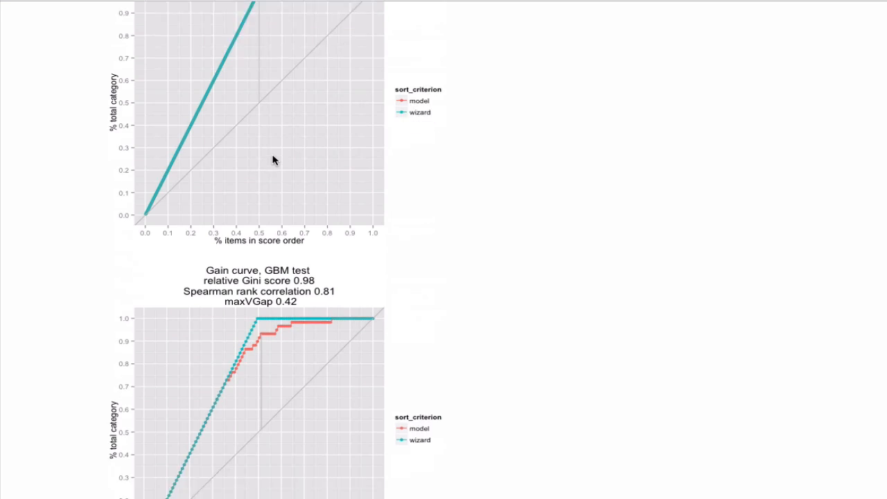
{"action": "scroll", "scroll_direction": "down", "scroll_amount": 3}
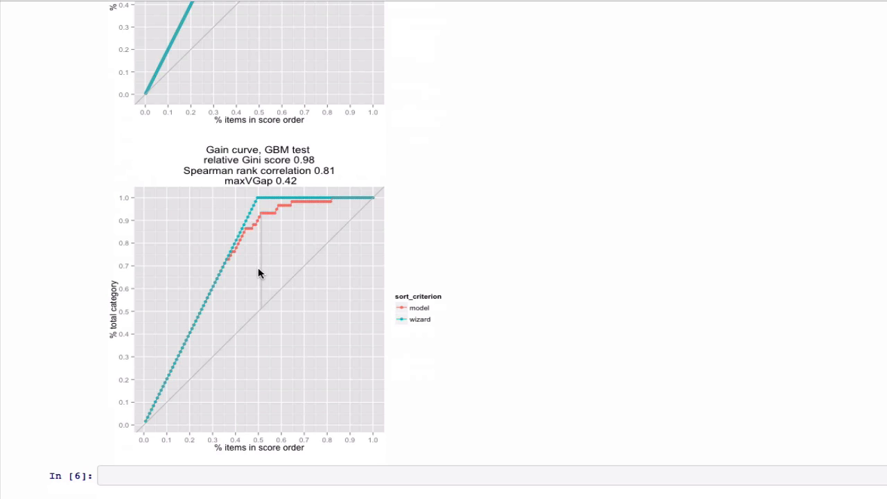
{"action": "mouse_move", "coordinate": [272, 257]}
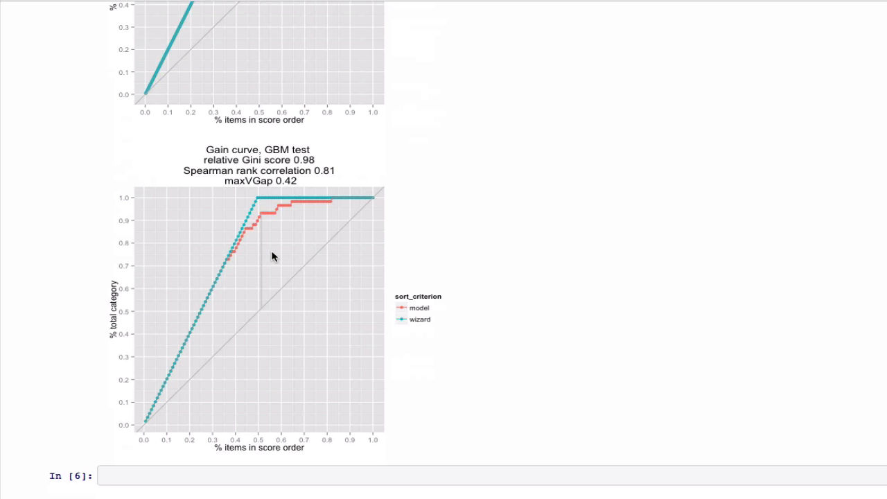